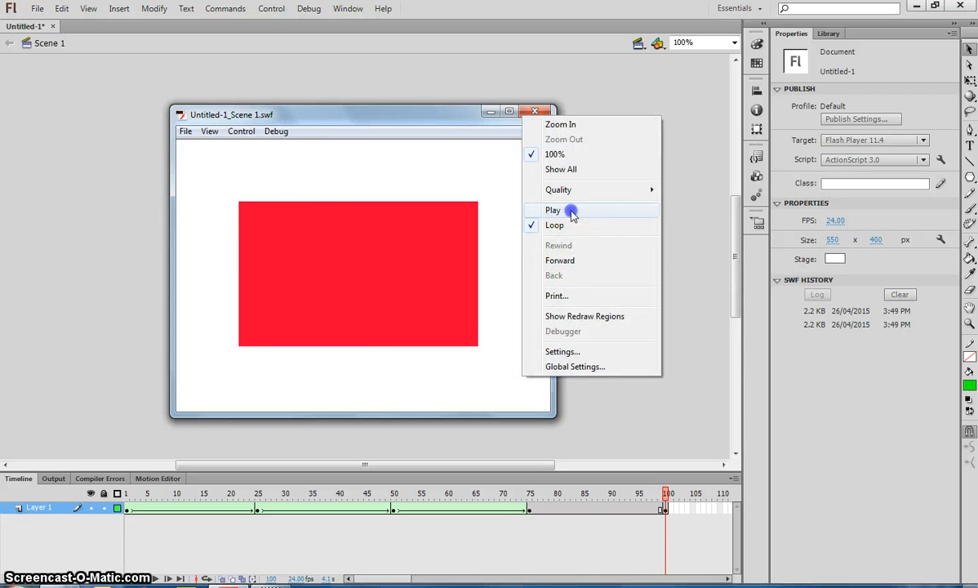
- Replay the finished morph in the SWF preview, then close the preview and Untitled-1
click(553, 210)
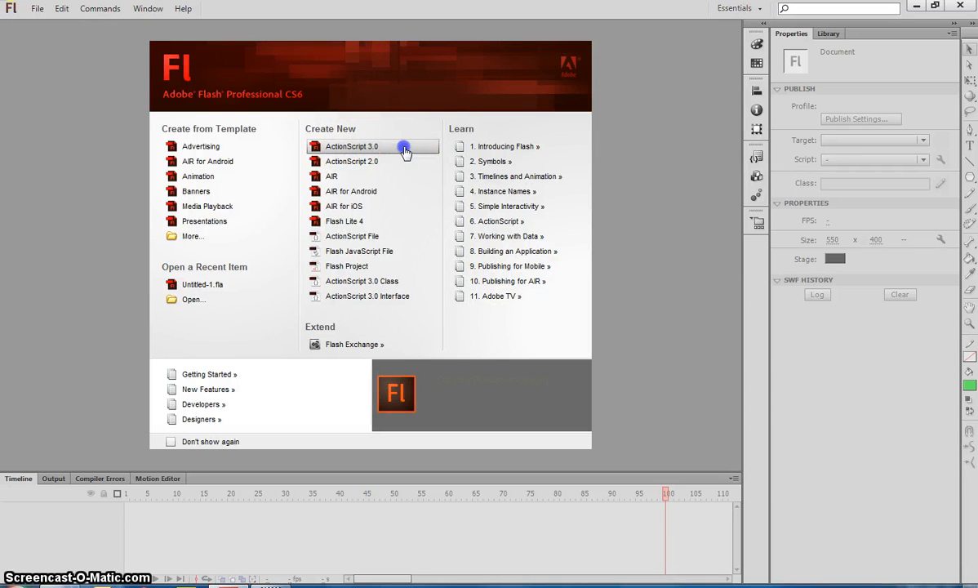
- Start an ActionScript 3.0 file and drag out a large red, stroke-free rectangle
click(351, 146)
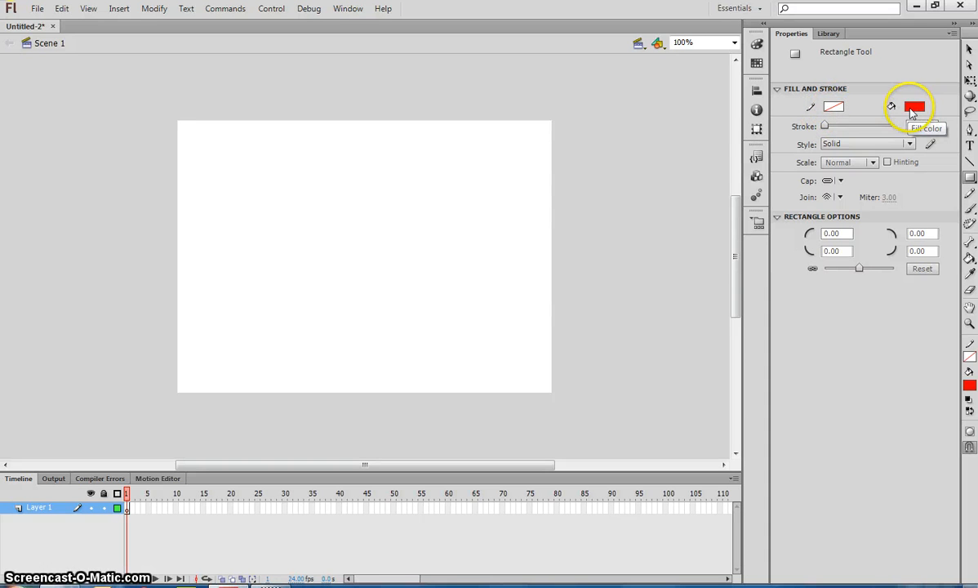
drag(267, 177, 506, 328)
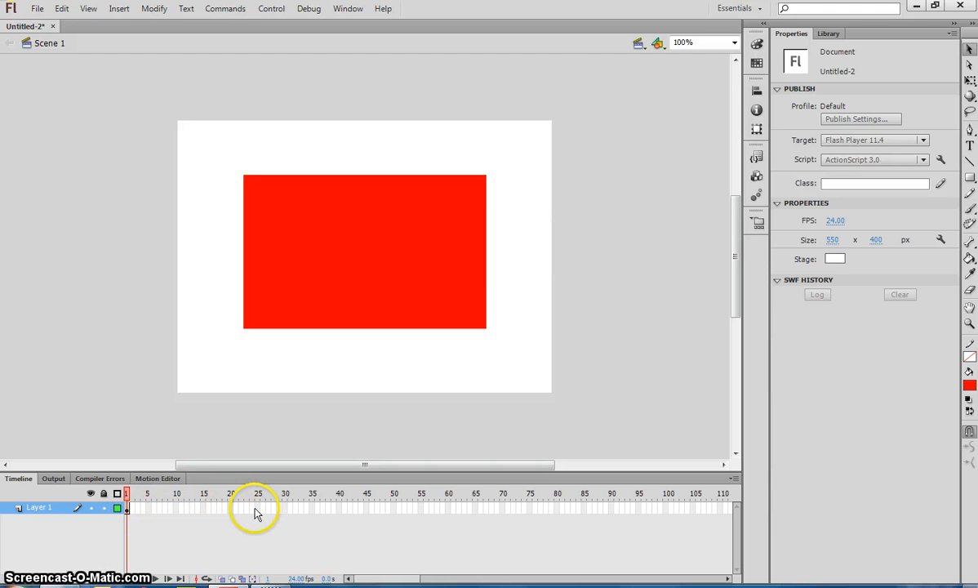
- Insert a keyframe at frame 25 on Layer 1 and select its contents
click(258, 507)
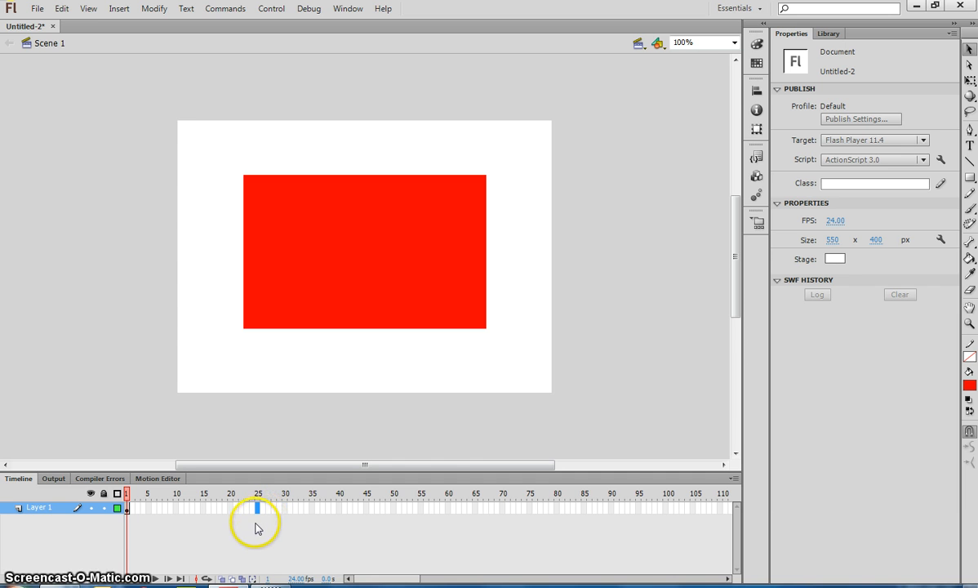
click(119, 9)
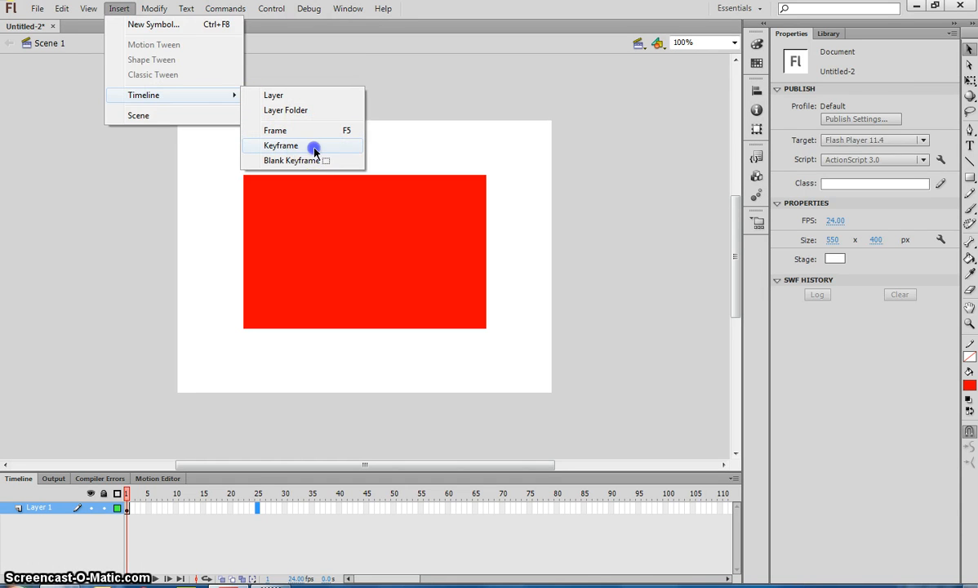
click(281, 145)
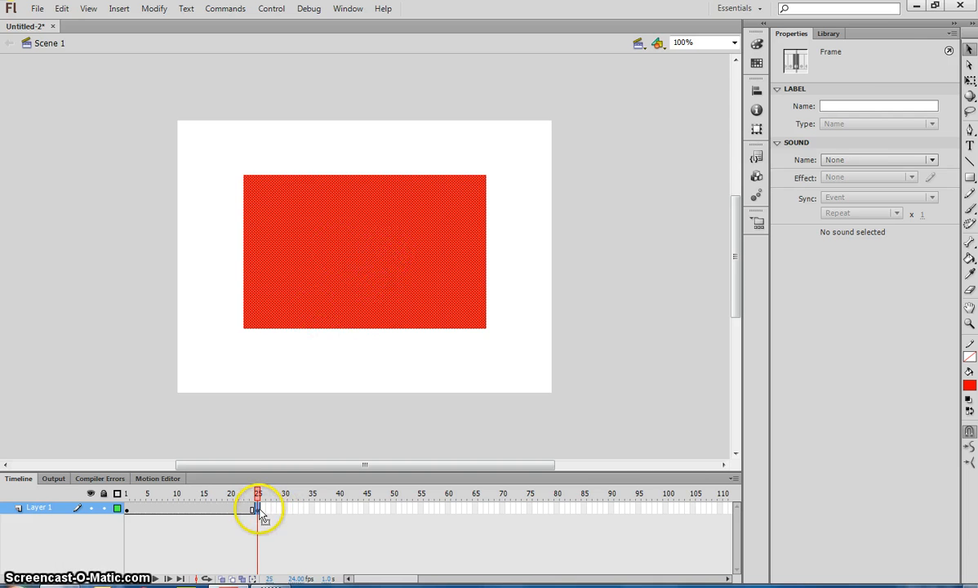
click(386, 242)
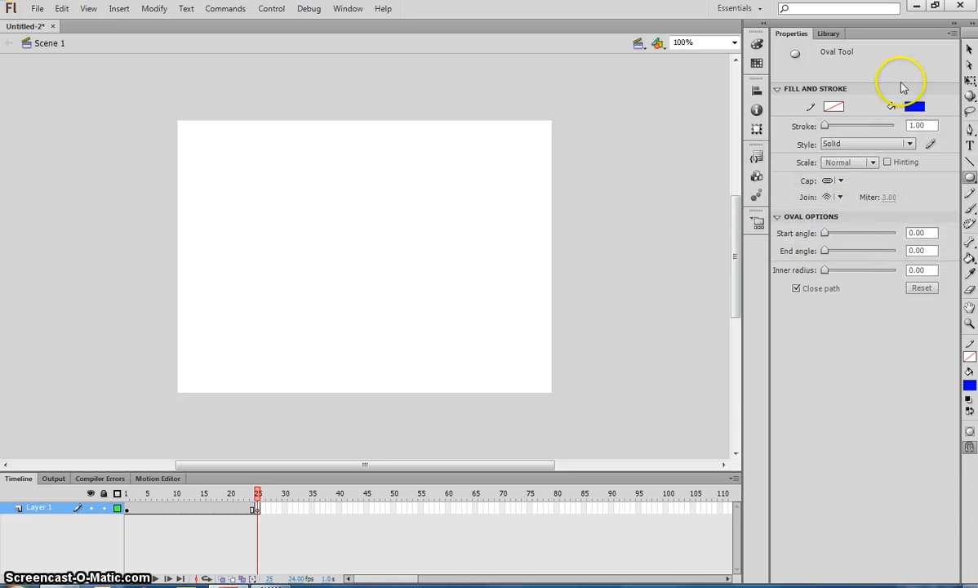
mouse_move(333, 228)
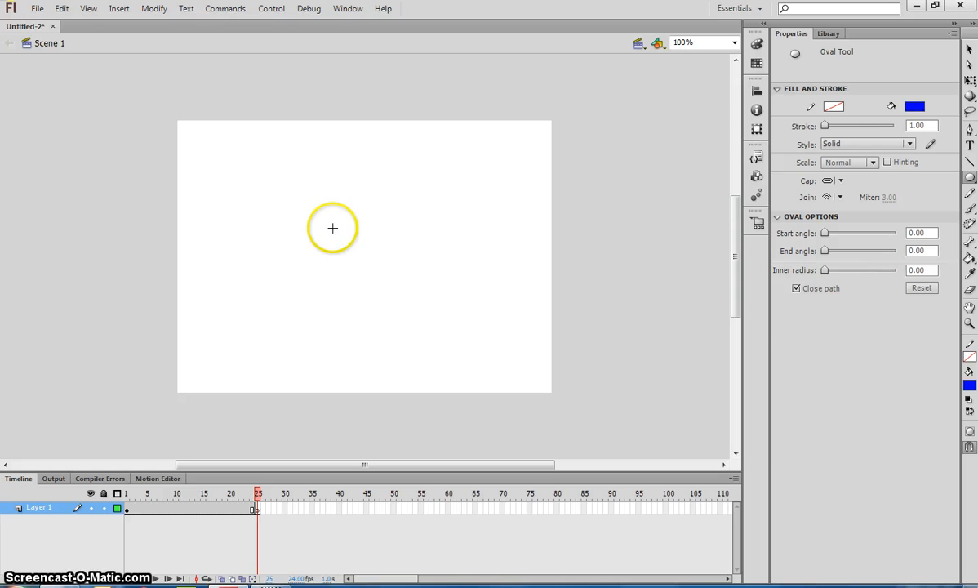
- Draw a large blue circle at frame 25, then return to frame 1
drag(332, 227, 439, 283)
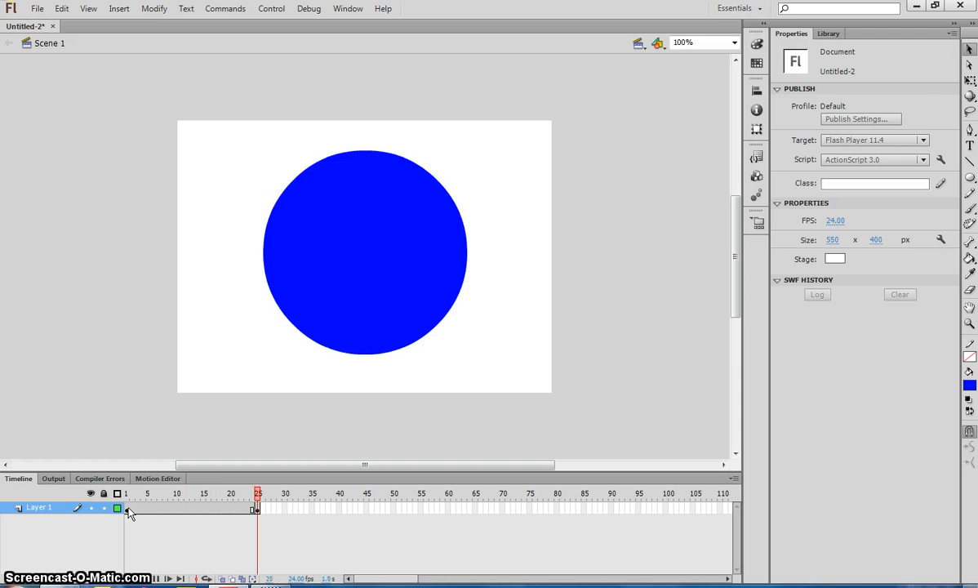
click(127, 508)
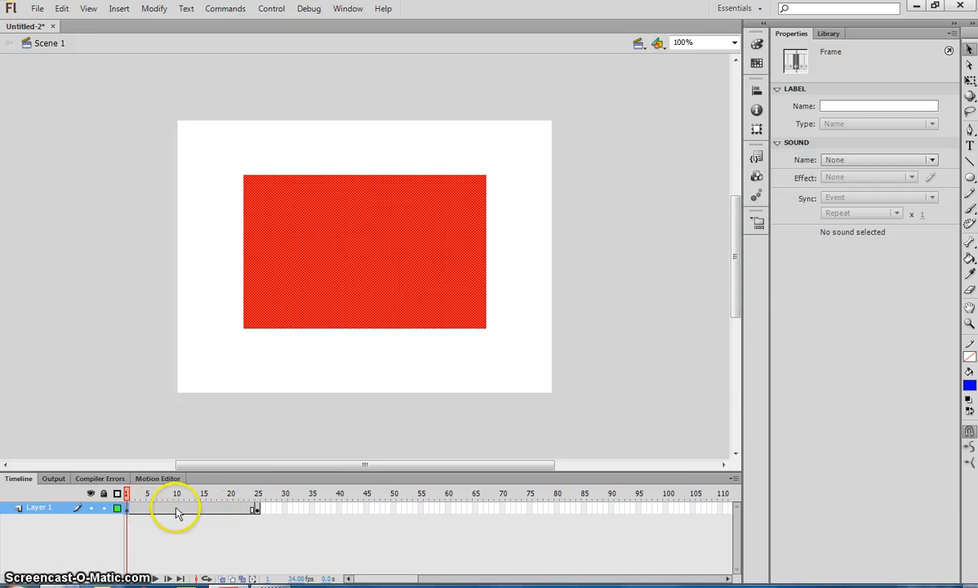
- Create a shape tween over frames 1–25 and scrub to preview the rectangle-to-circle morph
right_click(177, 507)
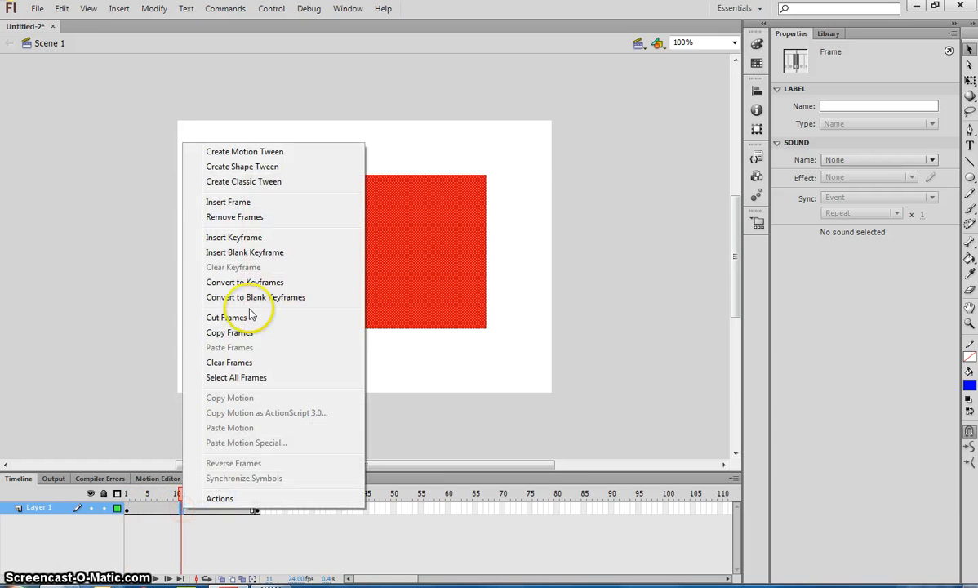
mouse_move(242, 166)
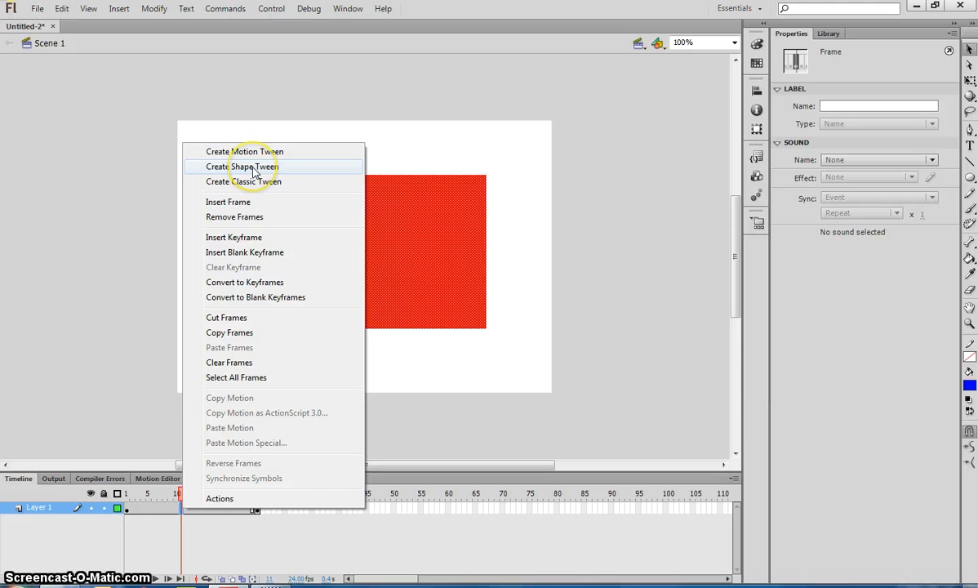
click(242, 167)
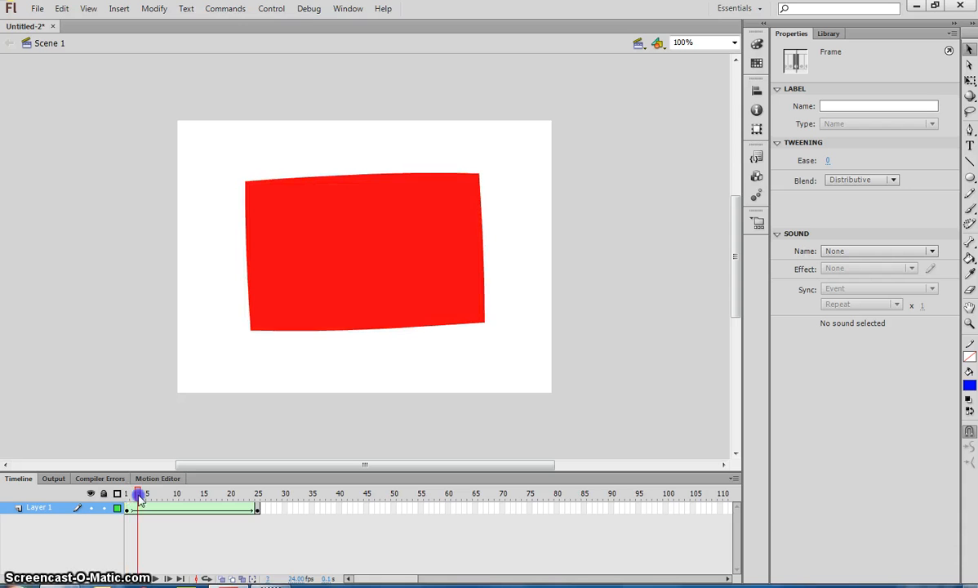
drag(138, 494, 186, 494)
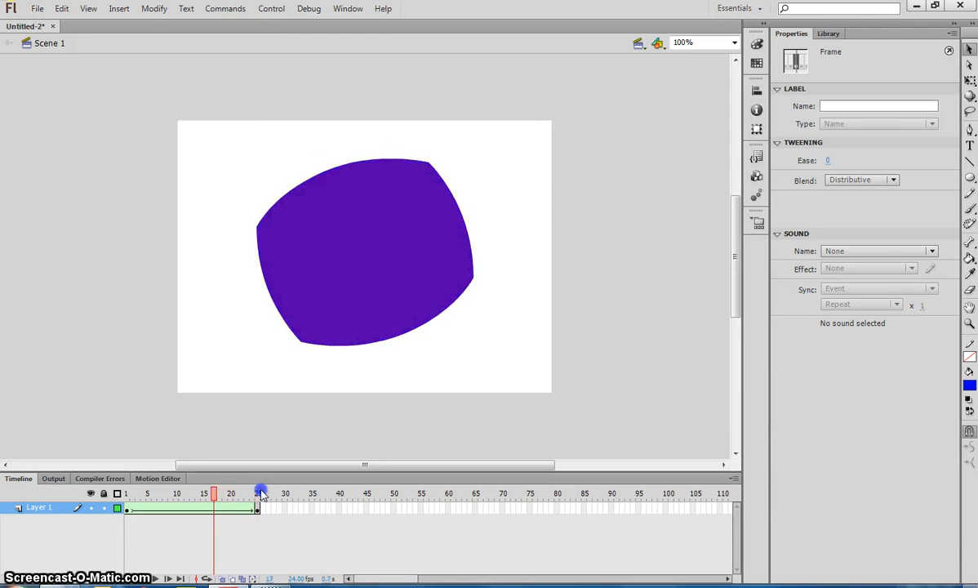
click(134, 493)
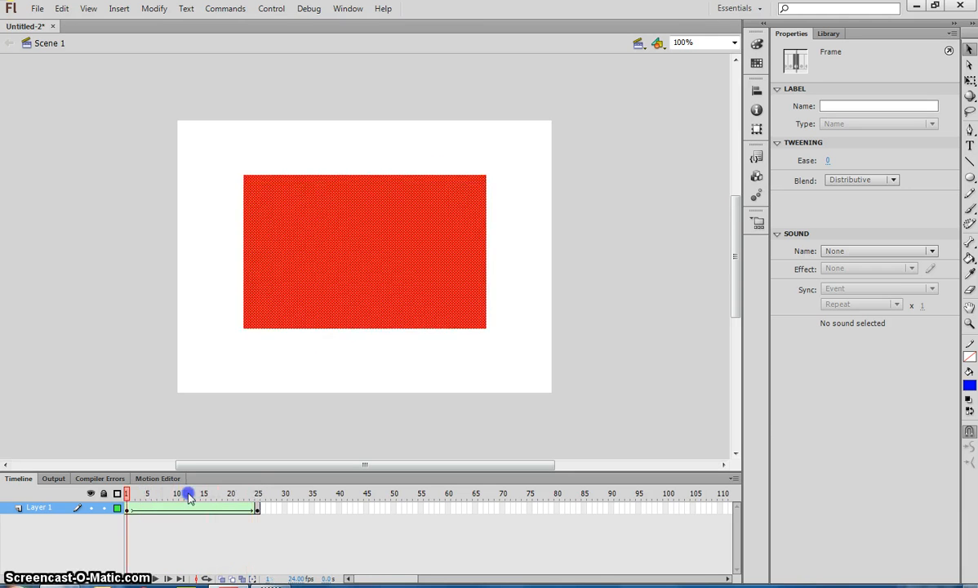
click(127, 493)
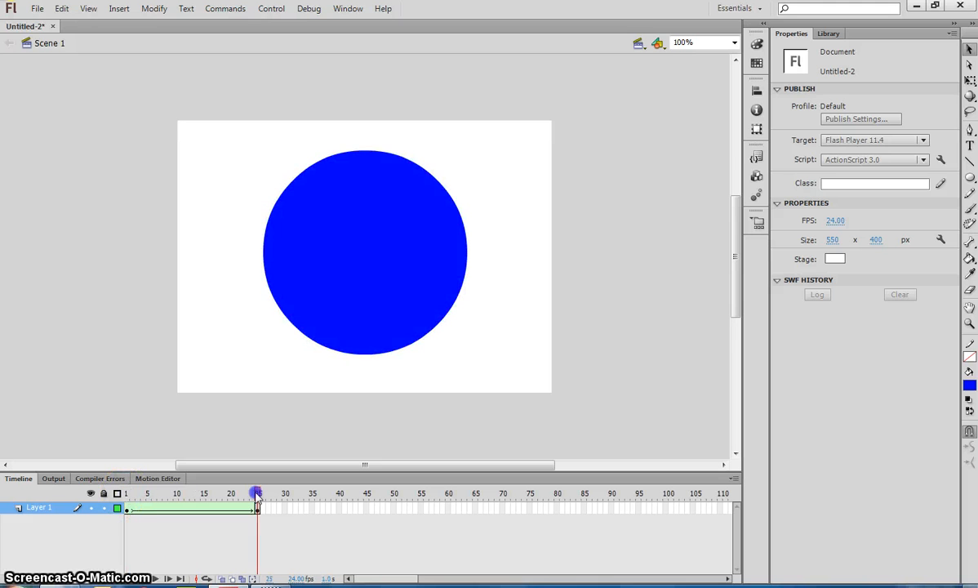
click(131, 493)
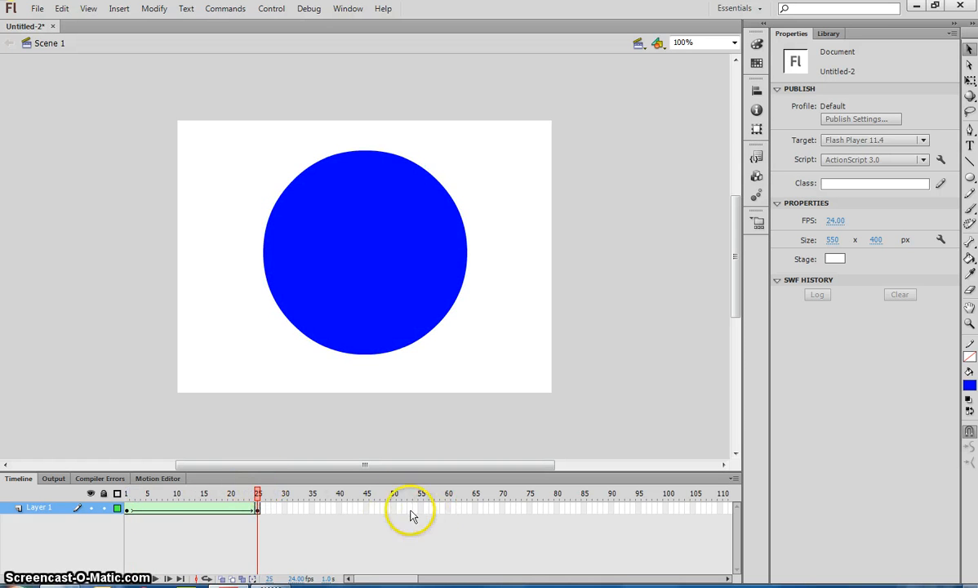
- Select frame 50 on Layer 1 and insert a blank keyframe there
click(393, 508)
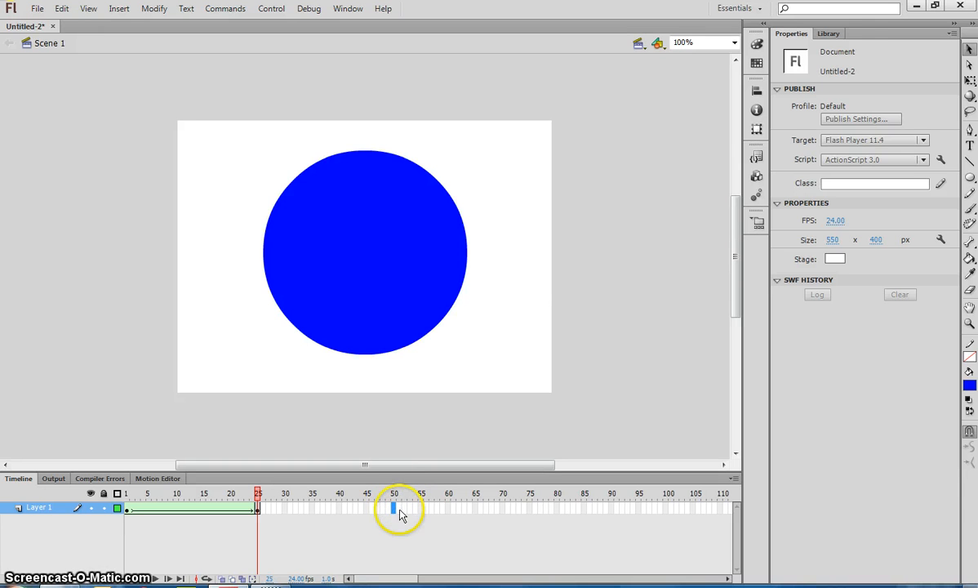
click(392, 508)
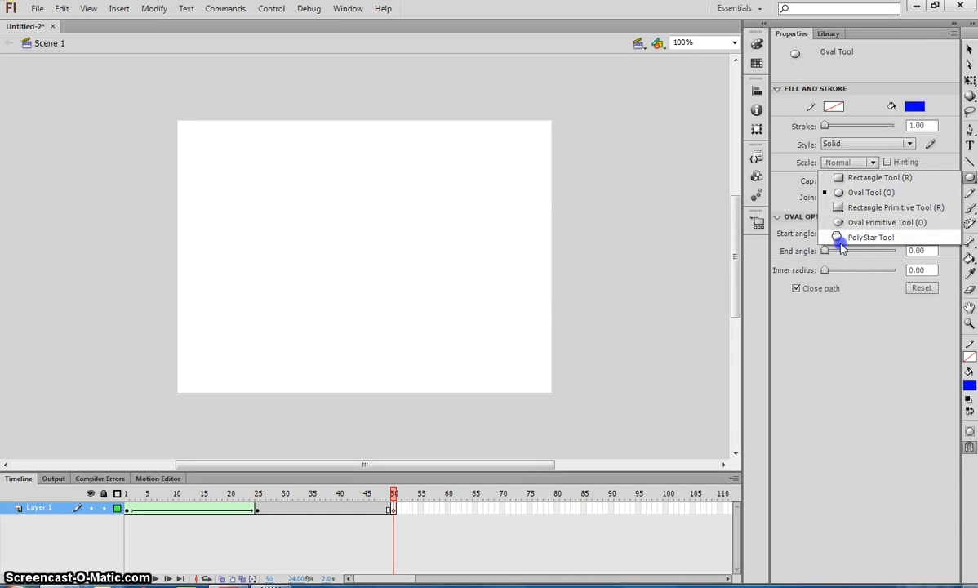
- Set the PolyStar tool to star style and draw a large yellow five-pointed star
click(871, 237)
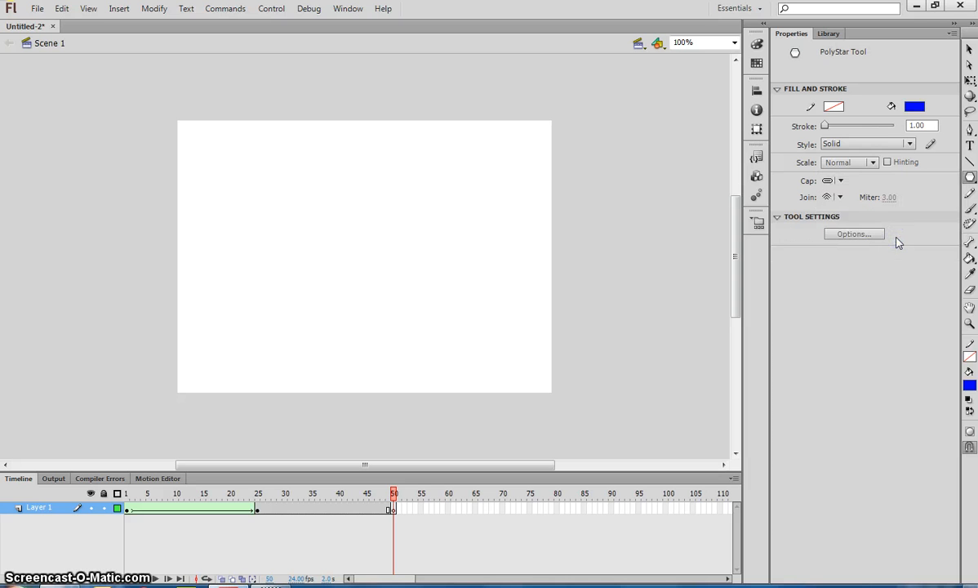
click(854, 234)
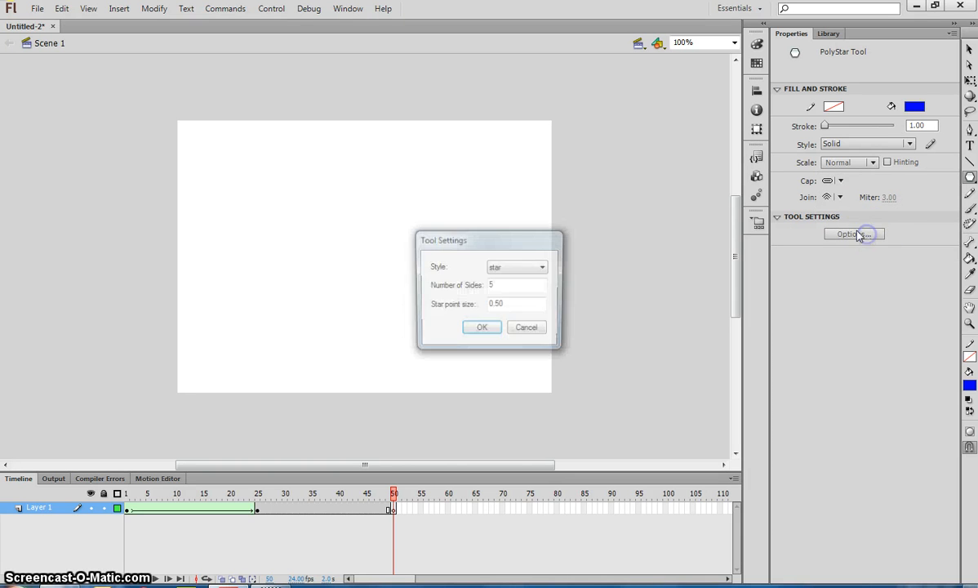
click(543, 267)
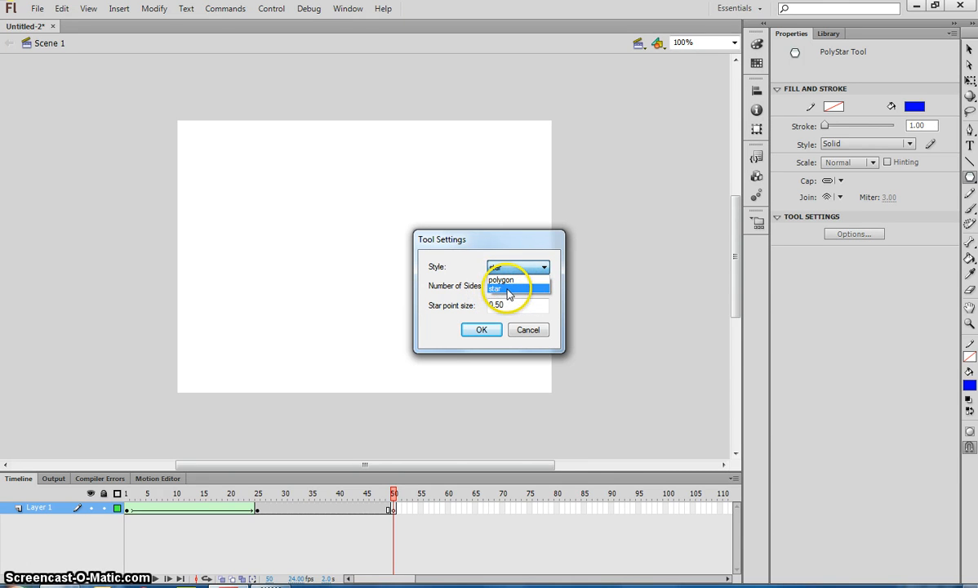
click(495, 289)
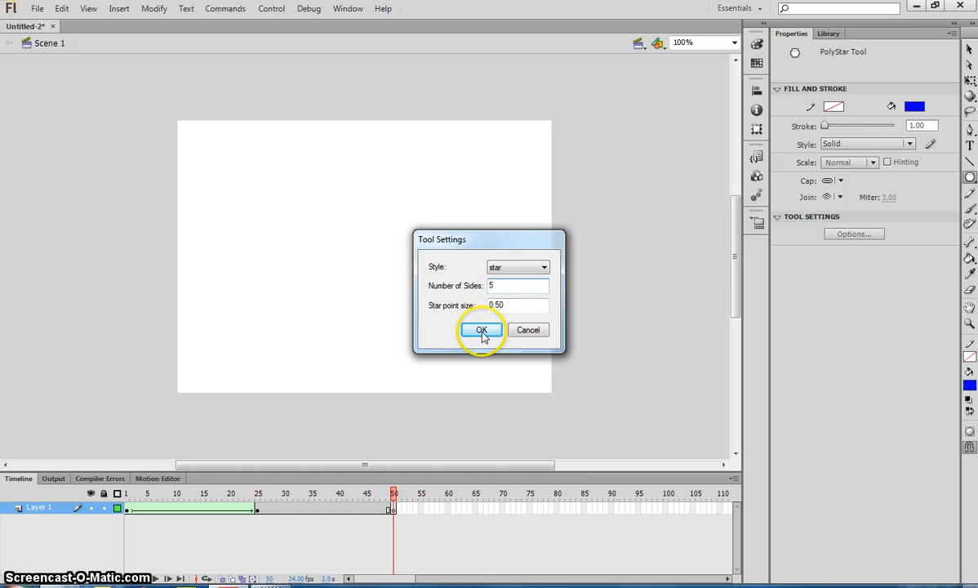
click(481, 329)
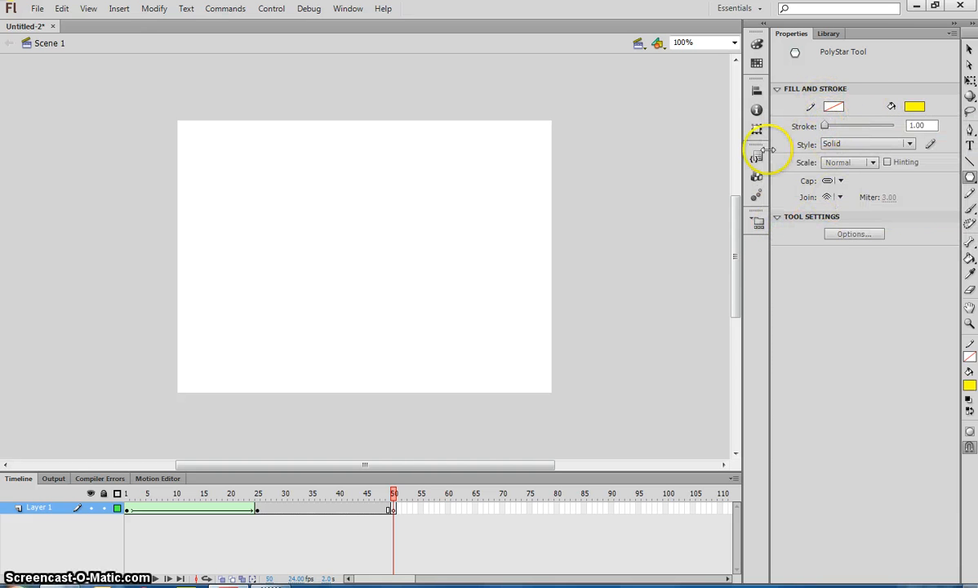
mouse_move(343, 254)
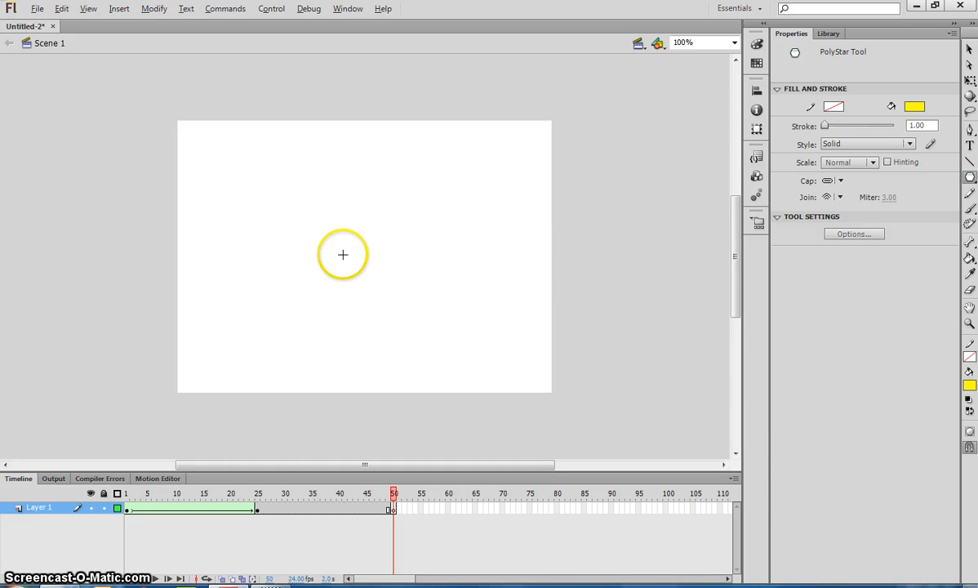
drag(343, 254, 445, 285)
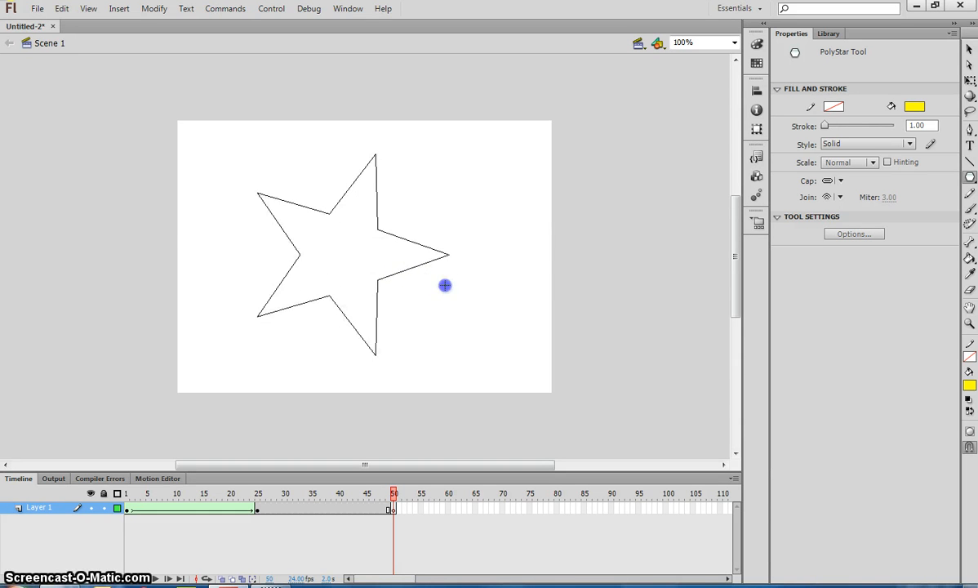
click(343, 254)
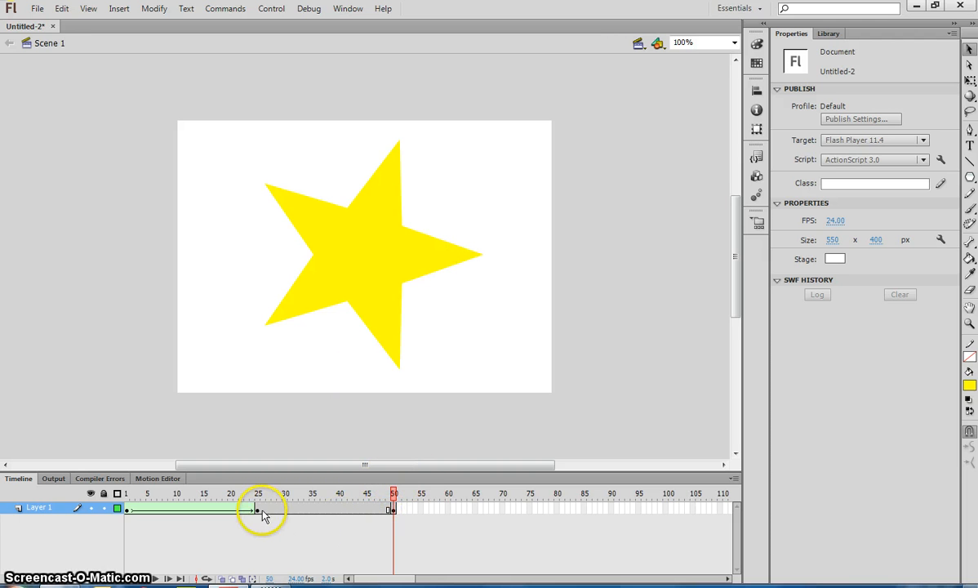
- Apply a shape tween over frames 25–50 and scrub to preview the circle-to-star morph
click(257, 508)
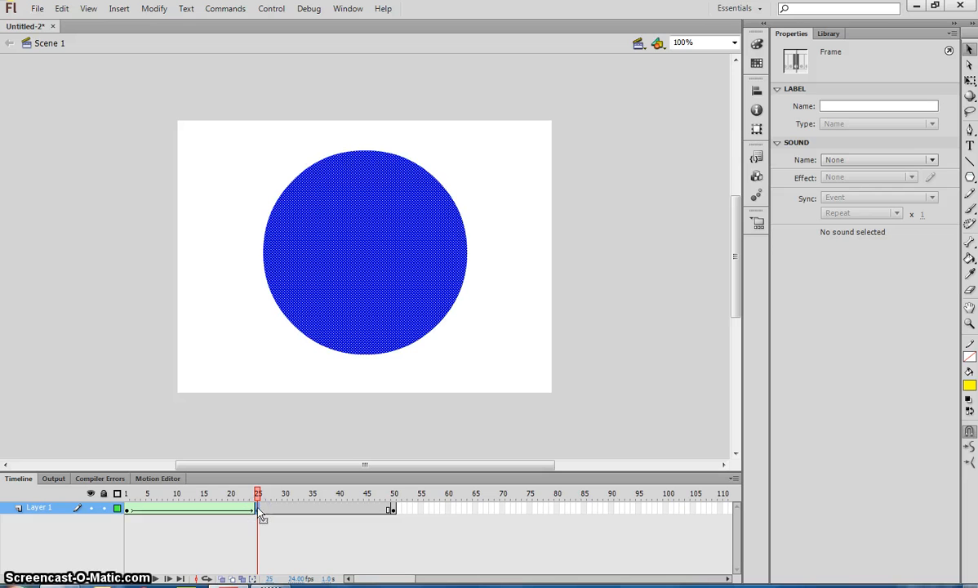
mouse_move(326, 512)
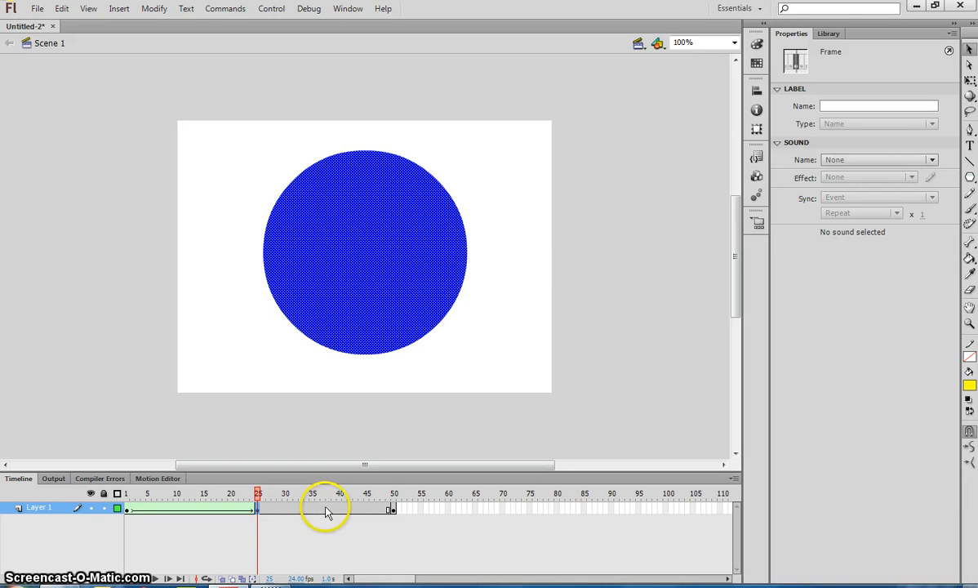
click(394, 493)
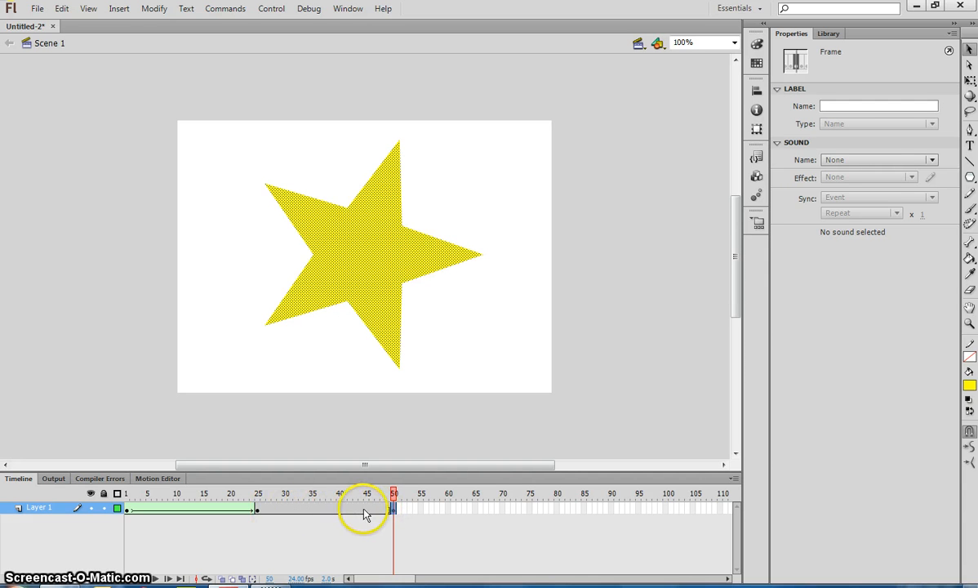
mouse_move(313, 512)
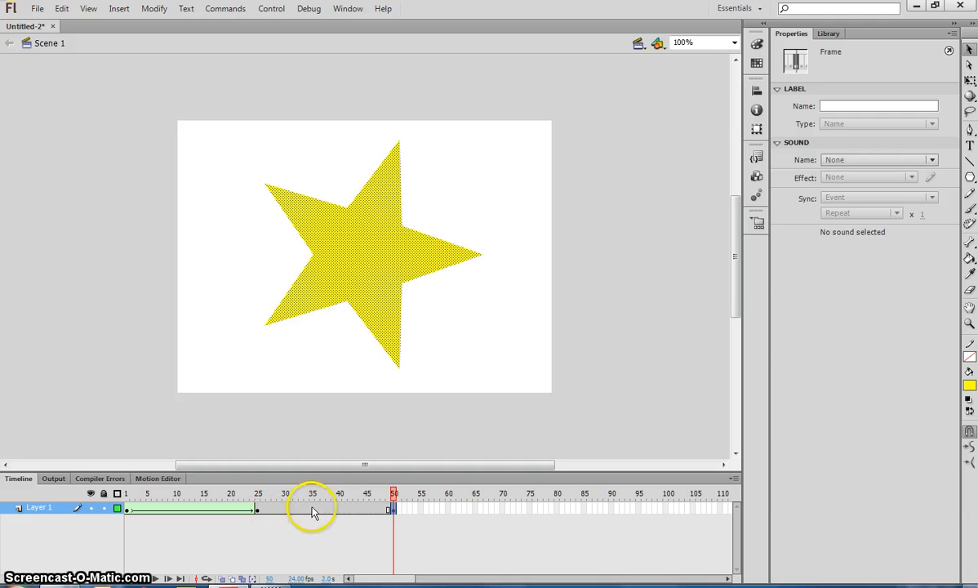
right_click(314, 509)
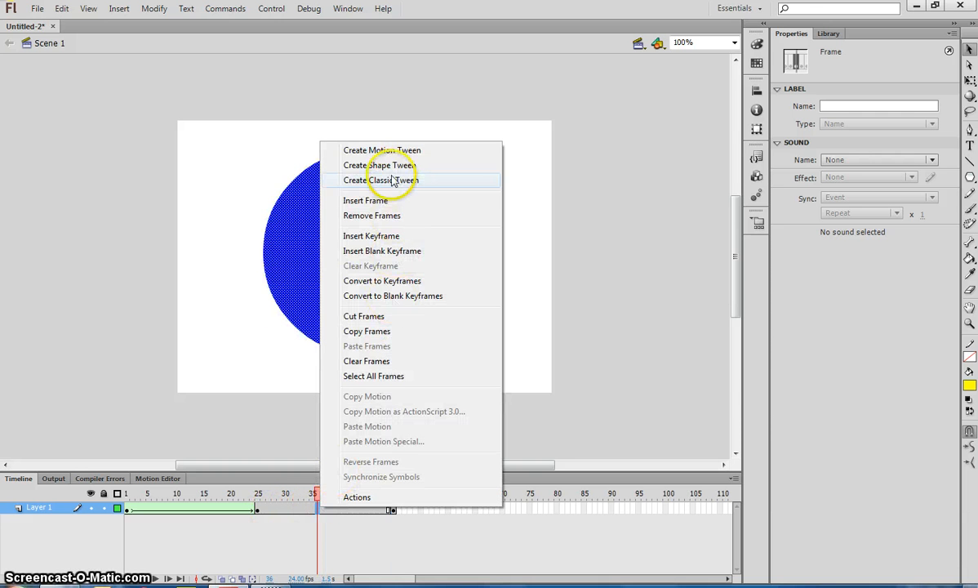
click(381, 165)
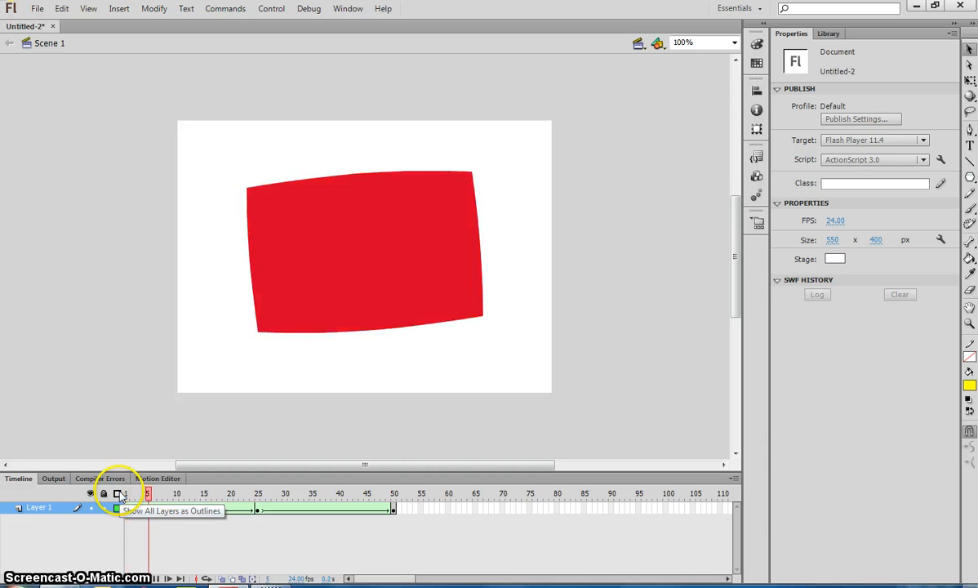
click(395, 494)
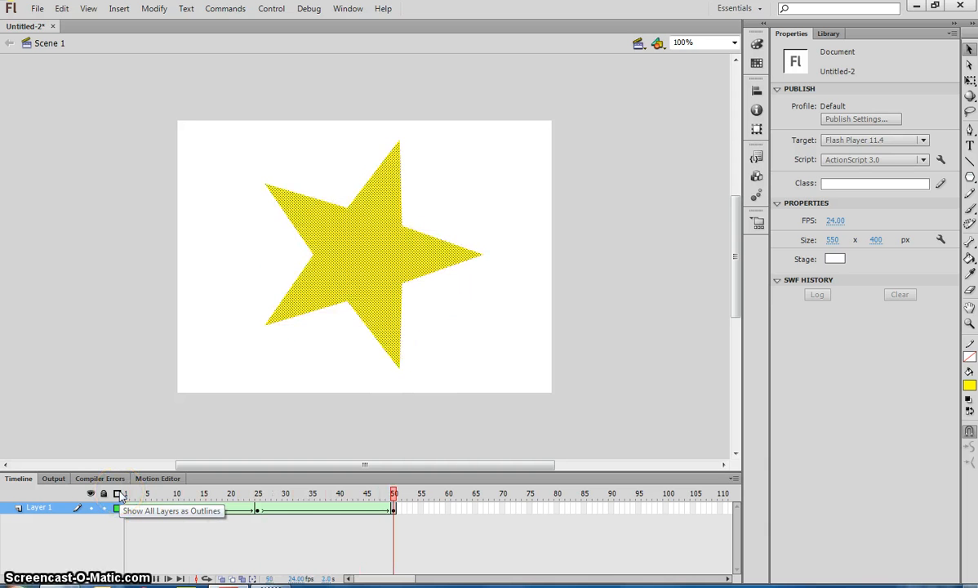
click(285, 492)
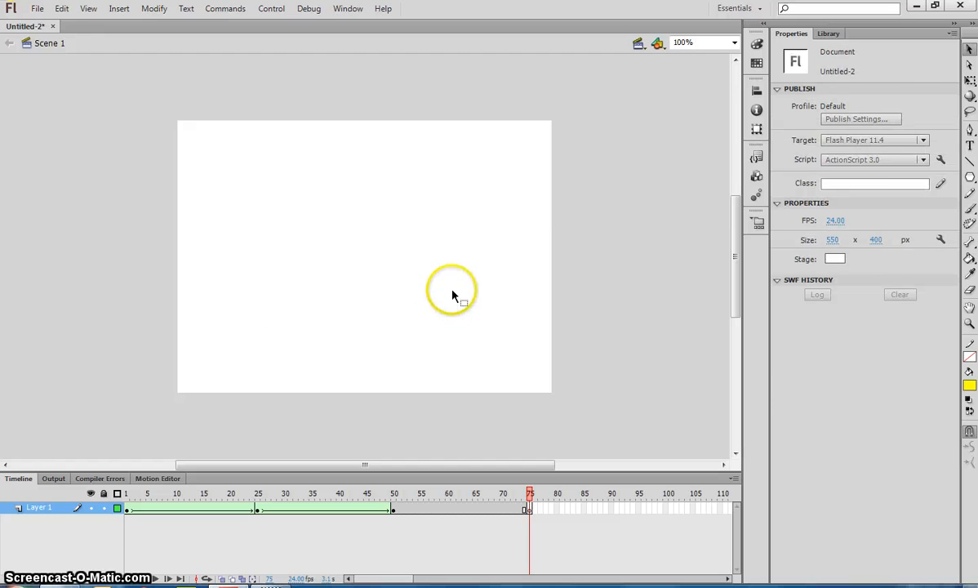
- Type 'FLASH' at frame 75 in green Tw Cen MT Condensed Extra Bold
click(970, 145)
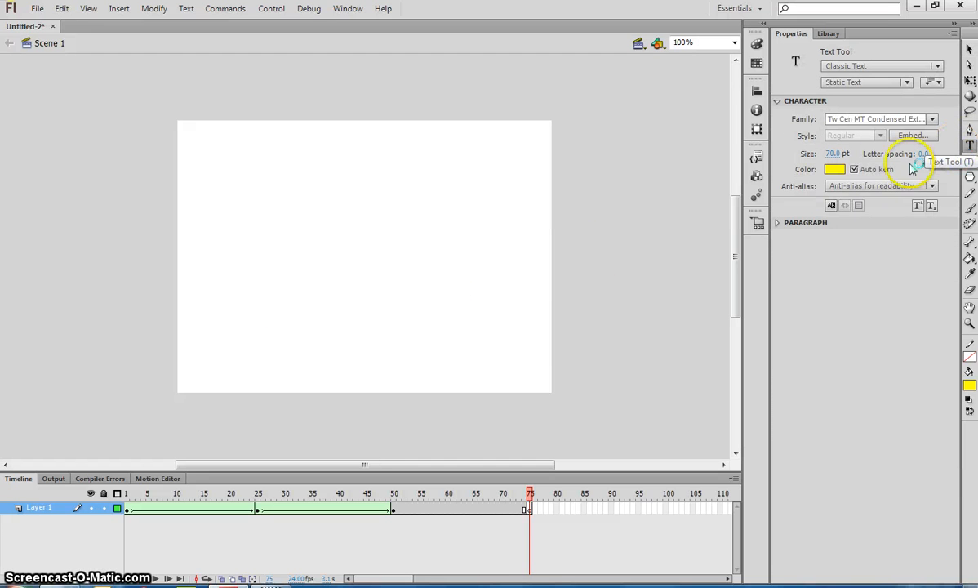
click(834, 169)
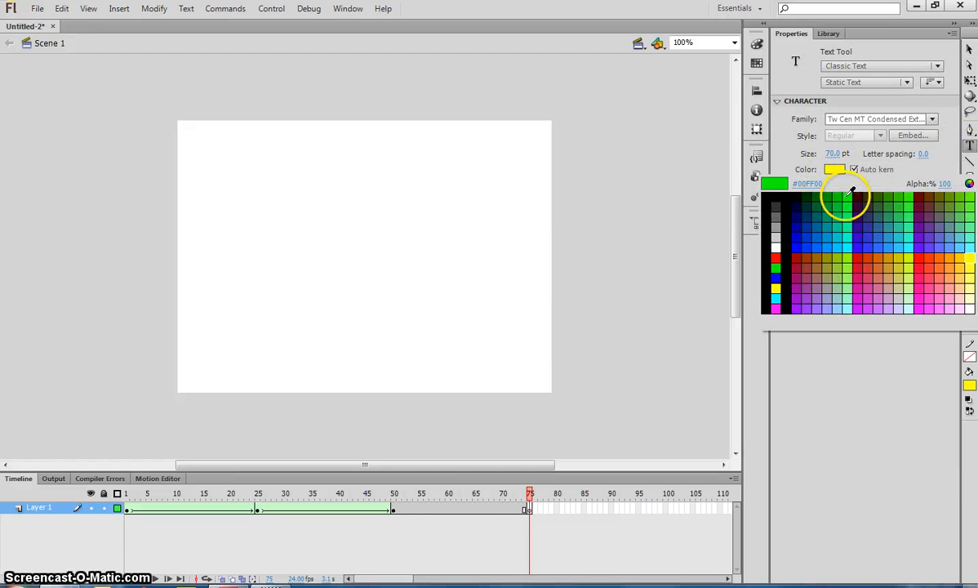
click(852, 194)
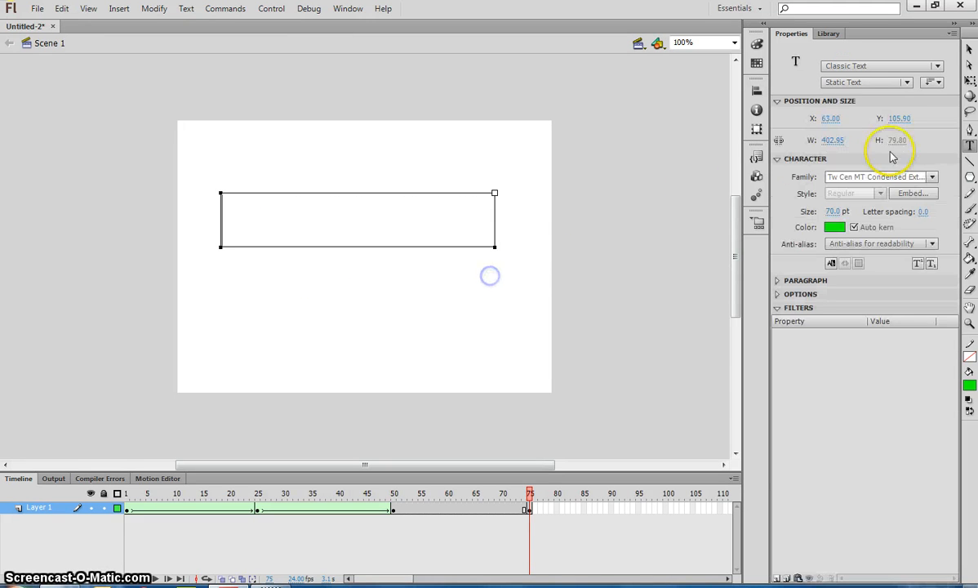
click(933, 176)
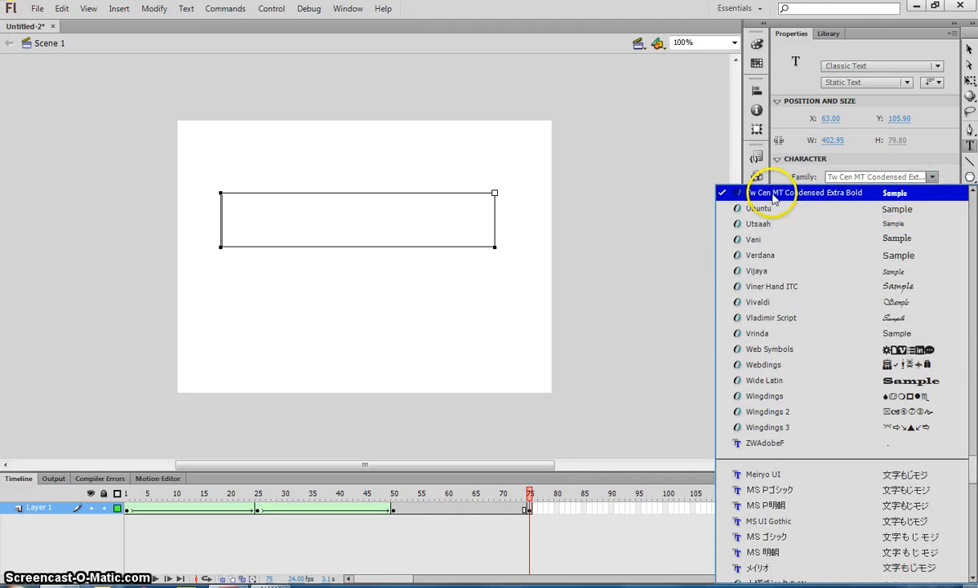
mouse_move(804, 197)
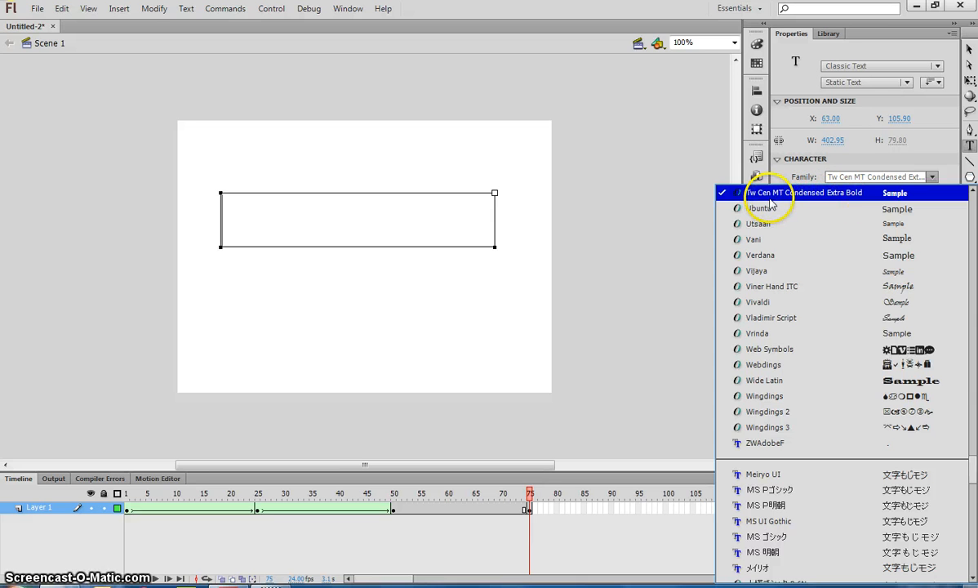
click(805, 193)
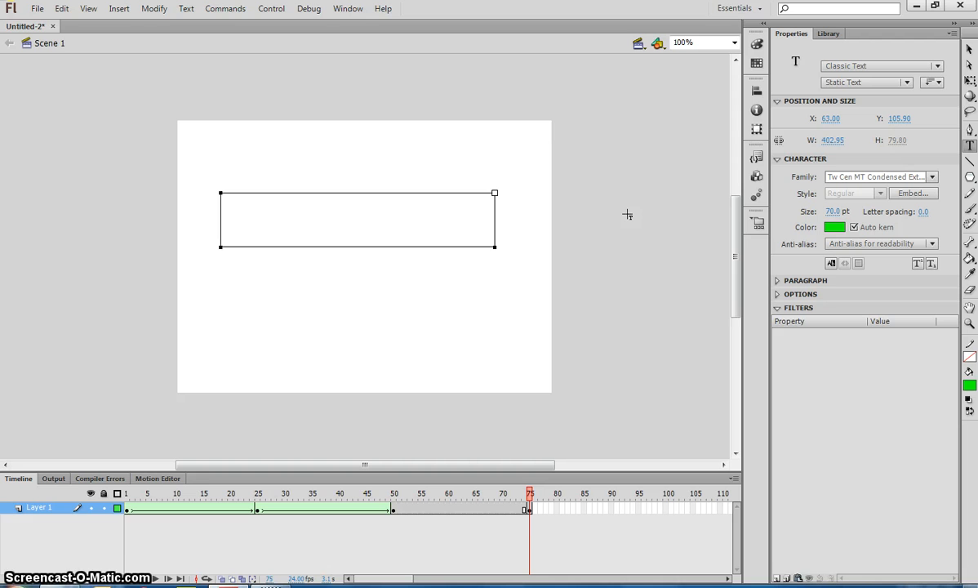
text(flas)
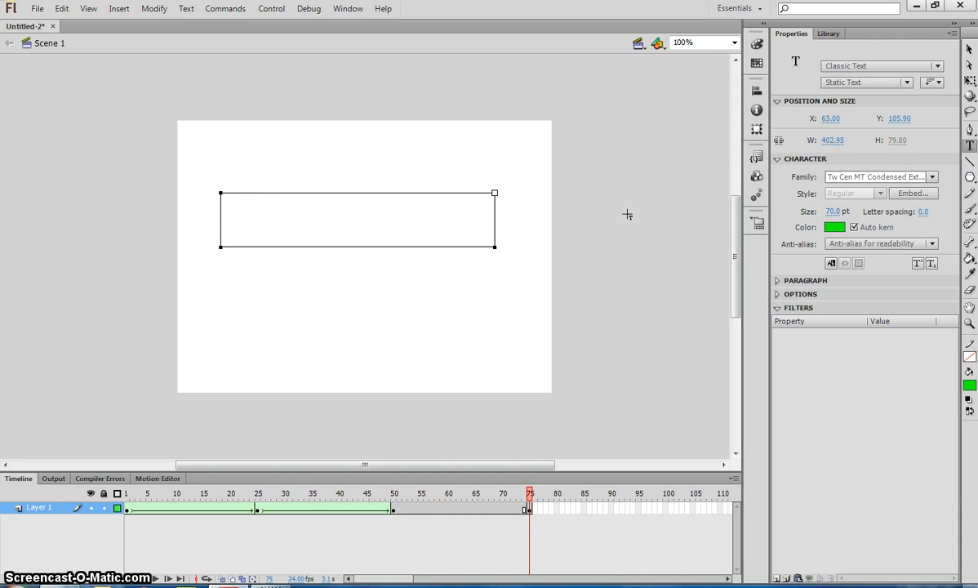
text(FLASH)
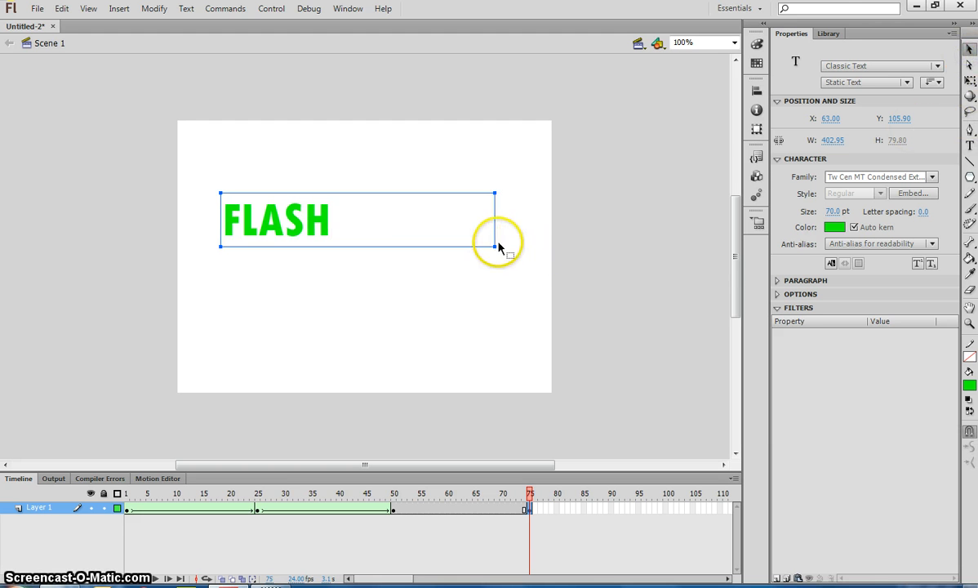
- Shrink the text box to fit, then scale FLASH up to fill the stage with Free Transform
drag(494, 247, 355, 248)
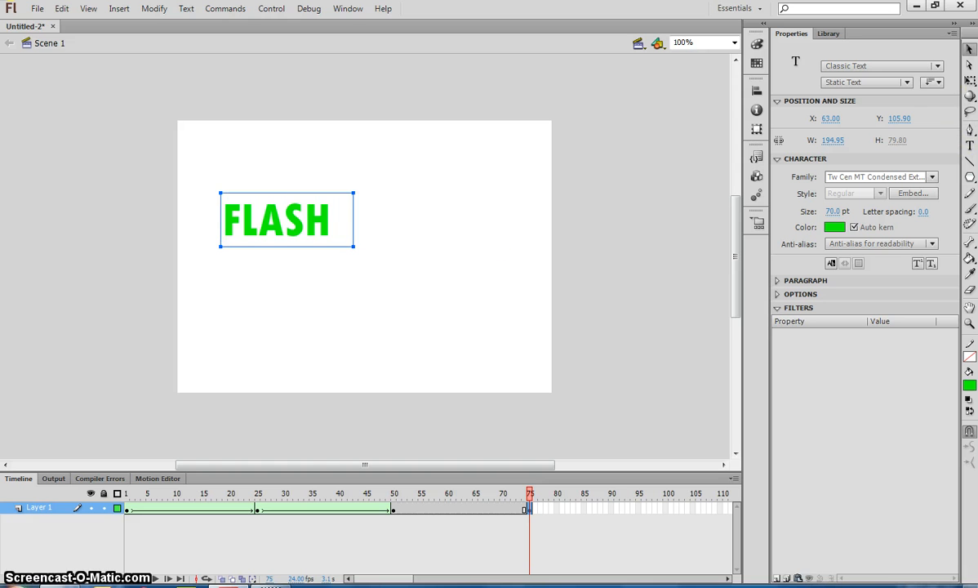
click(971, 80)
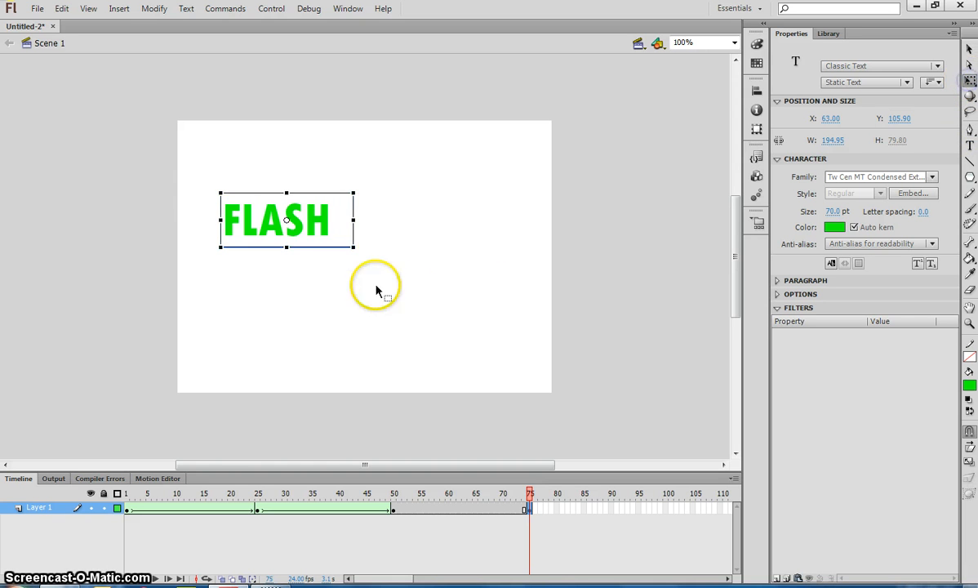
drag(354, 247, 454, 298)
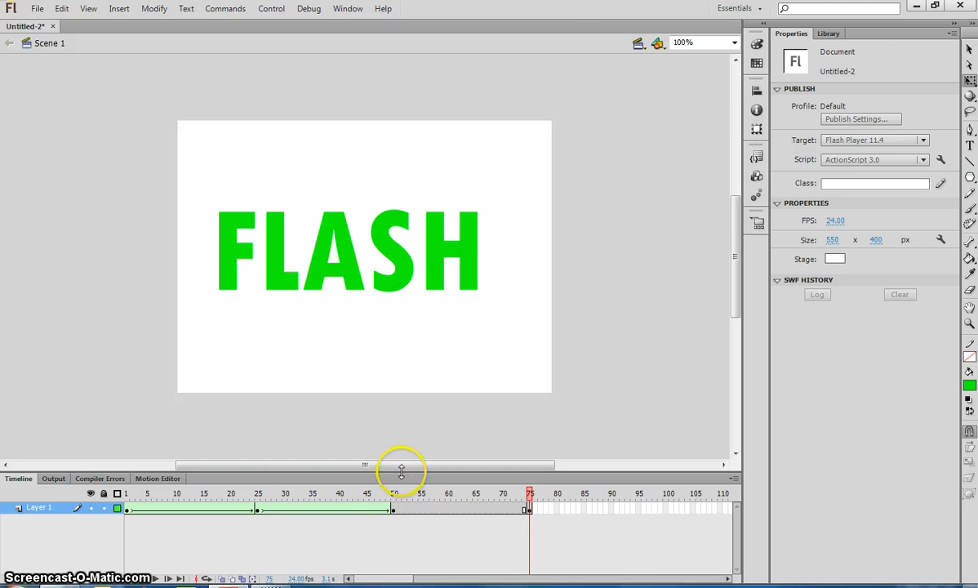
- Select the green FLASH text at frame 75 and apply Break Apart twice
click(252, 493)
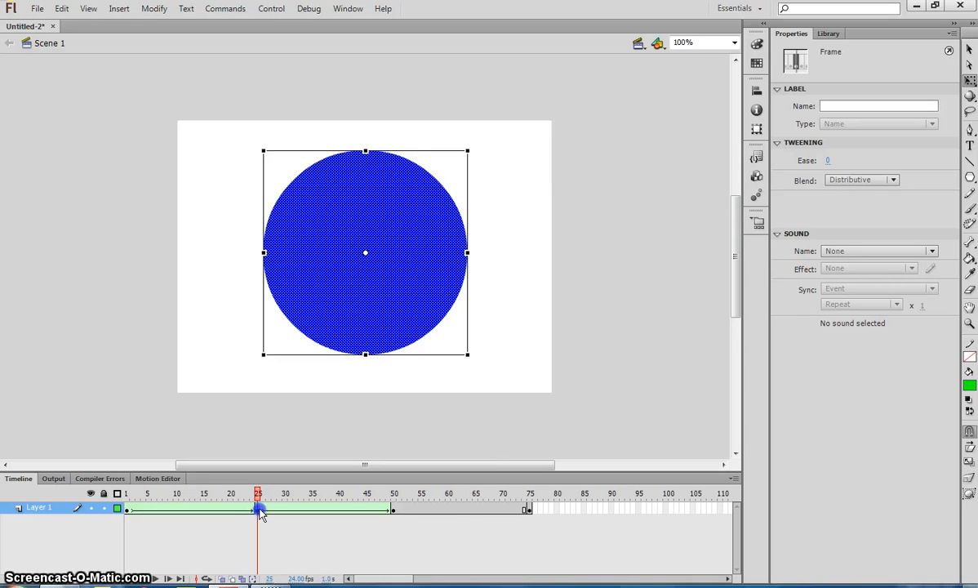
click(529, 493)
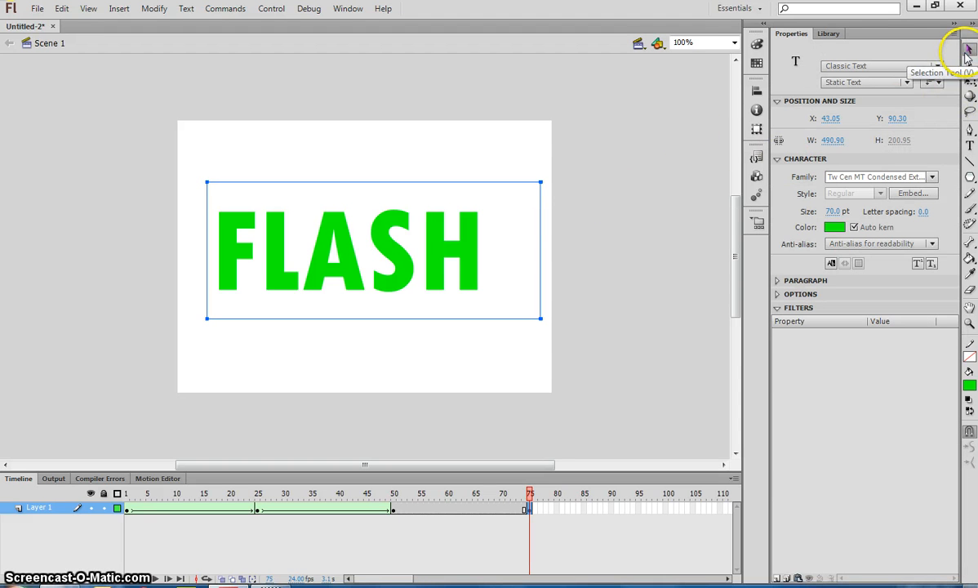
right_click(380, 249)
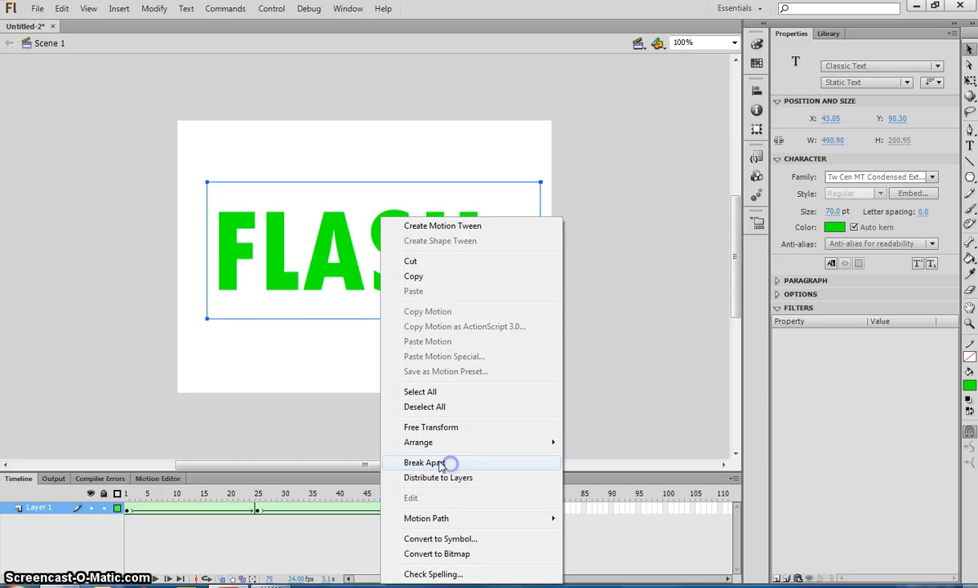
click(423, 462)
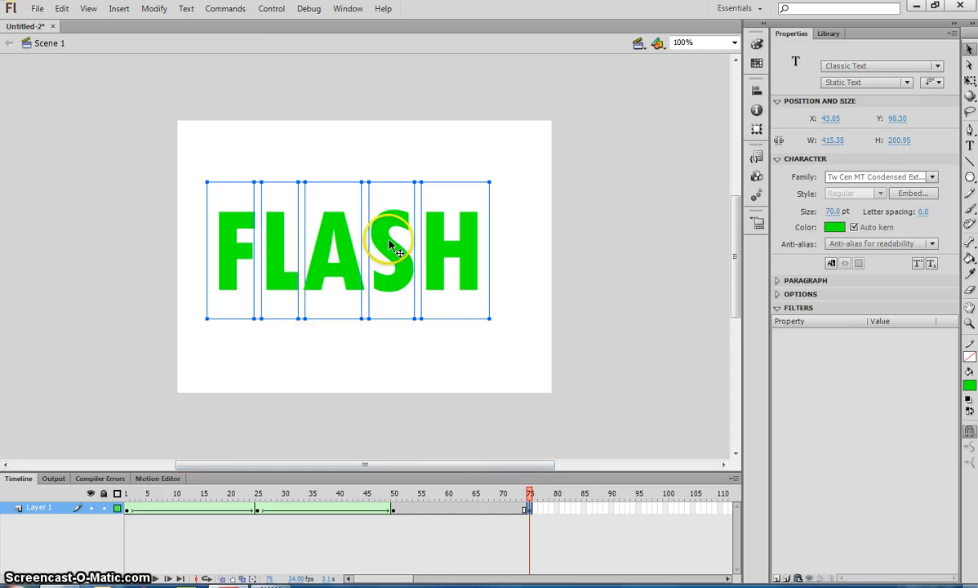
mouse_move(486, 300)
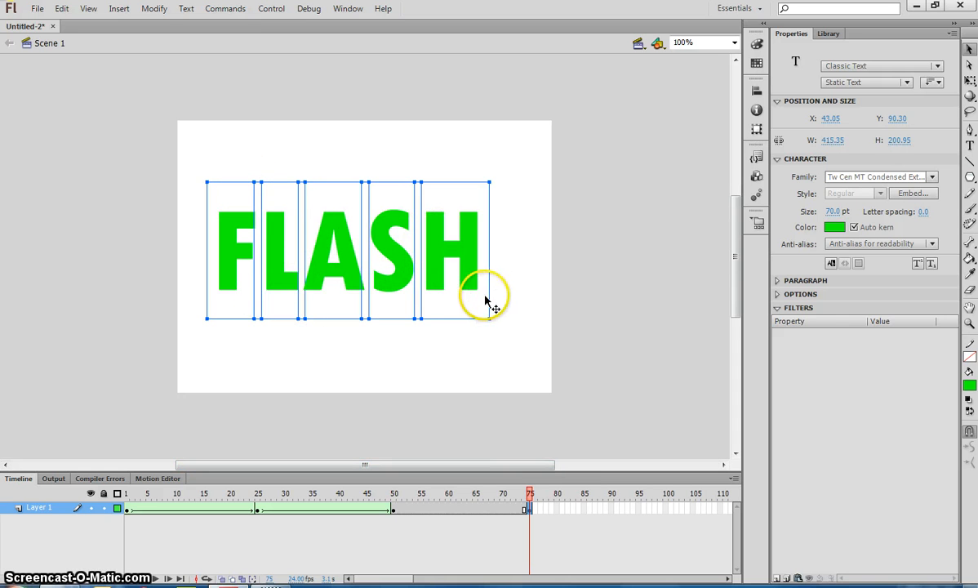
right_click(477, 268)
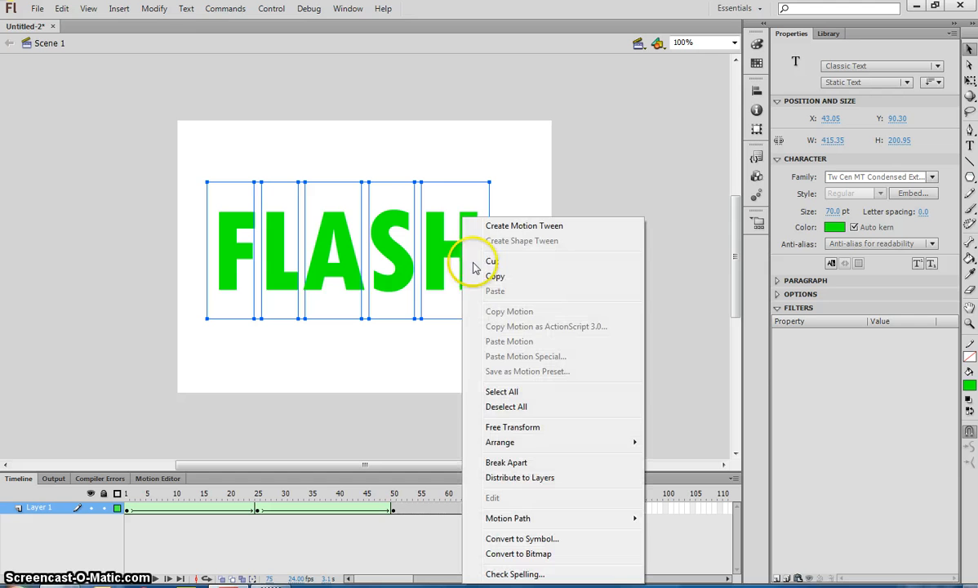
mouse_move(508, 462)
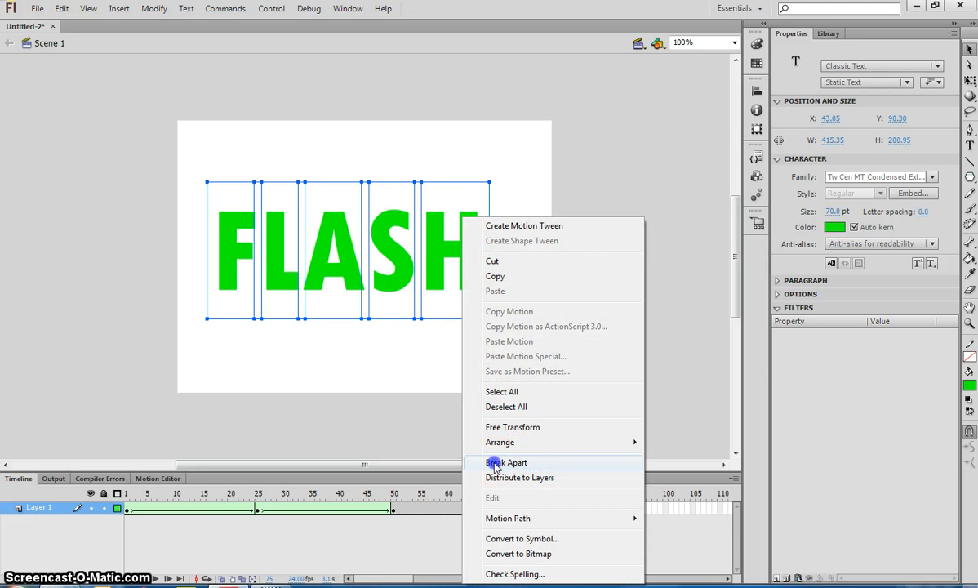
click(506, 462)
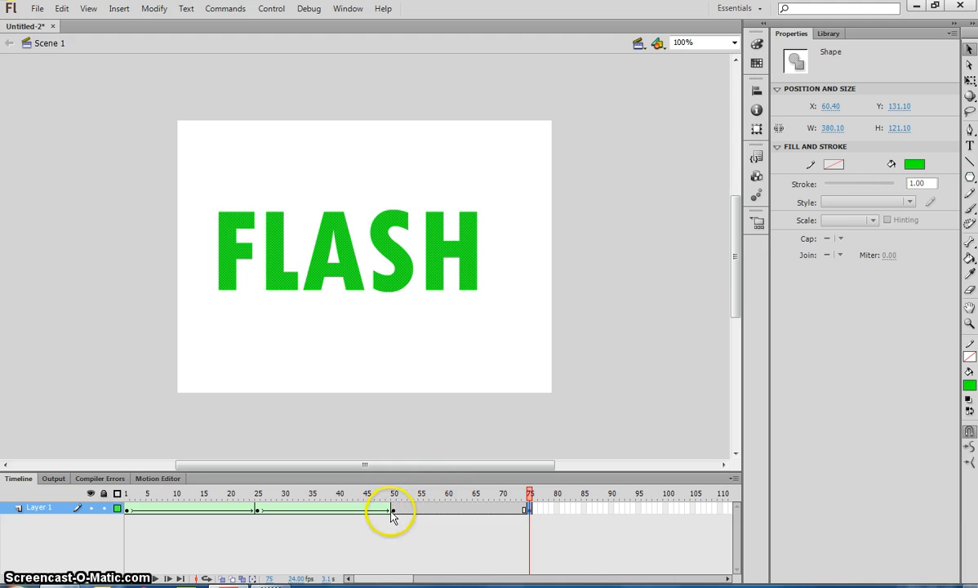
- Check the star at frame 50 and FLASH at 75, then shape-tween between them
click(394, 493)
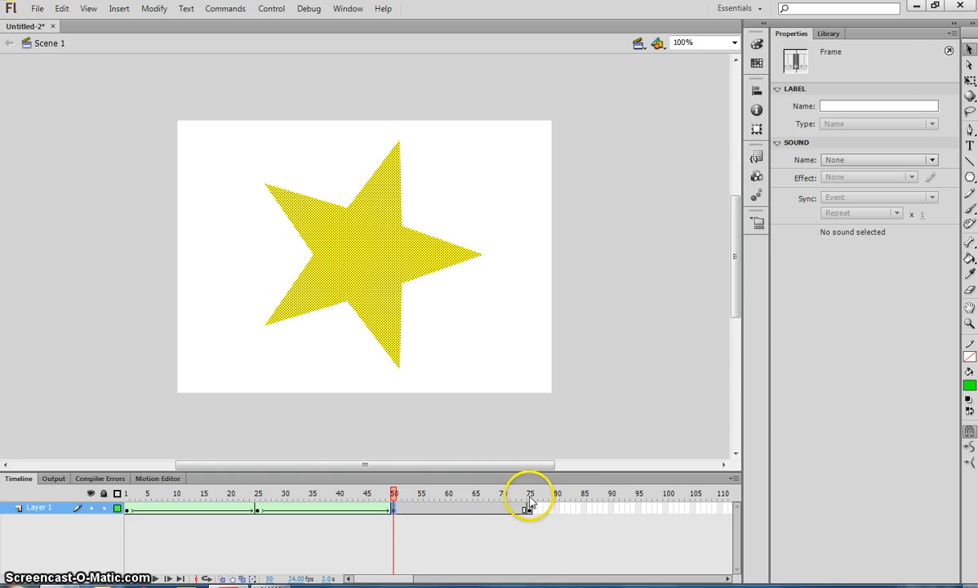
click(530, 493)
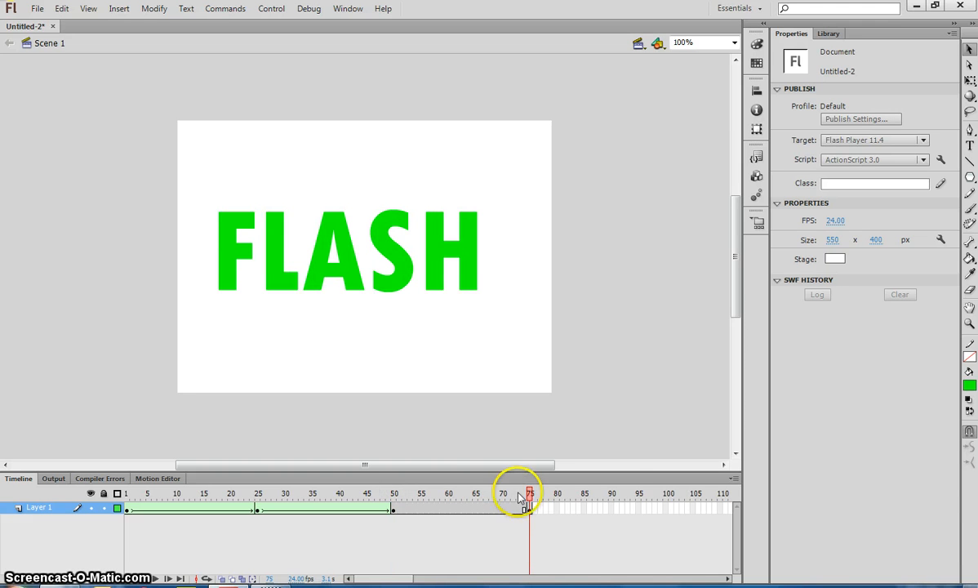
right_click(461, 494)
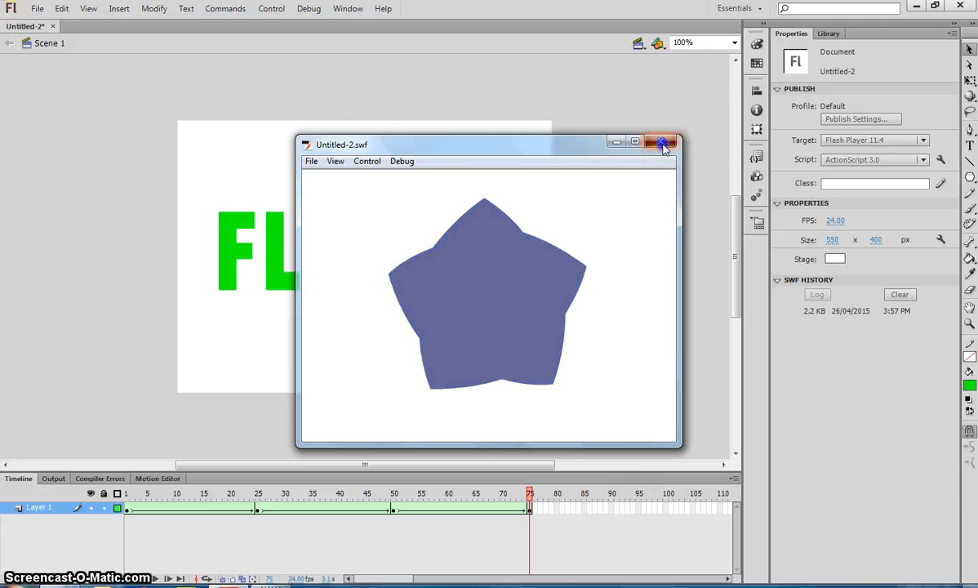
- Close the preview, extend the timeline to frame 100, and close the second preview
click(662, 142)
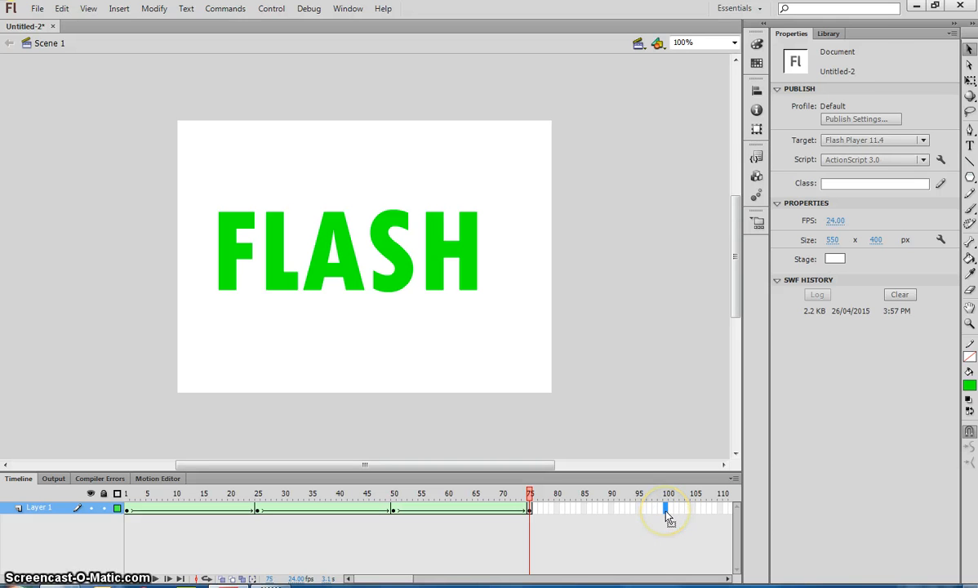
click(668, 493)
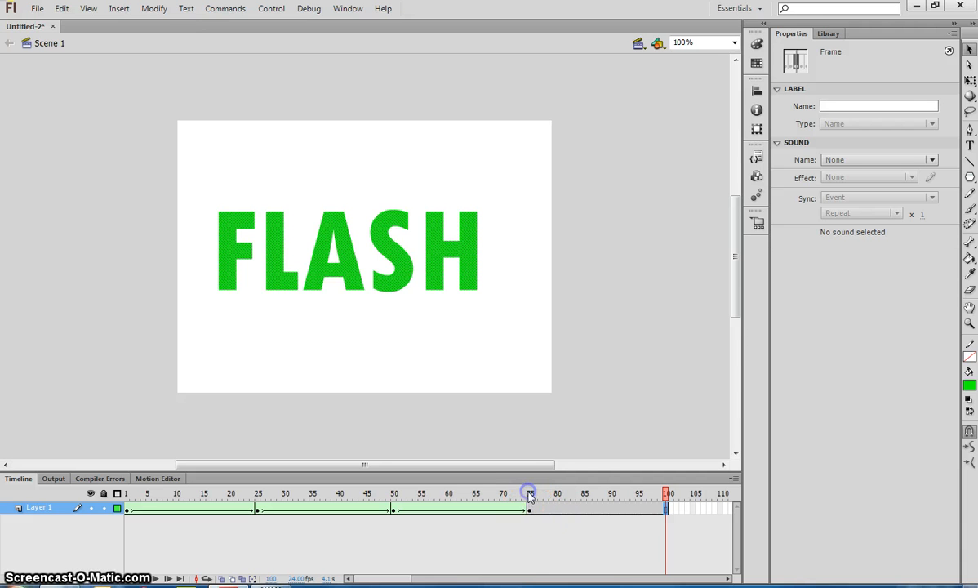
click(615, 493)
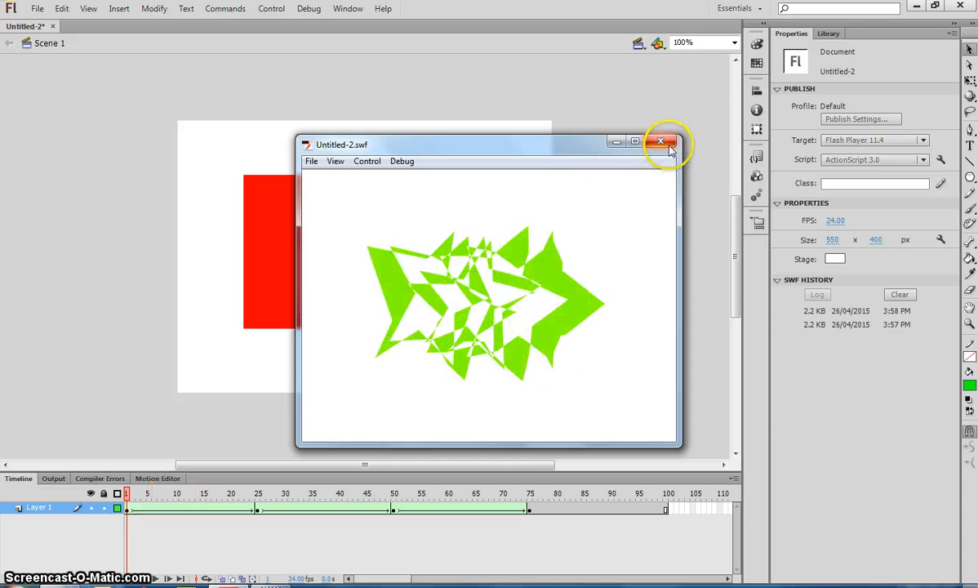
click(661, 141)
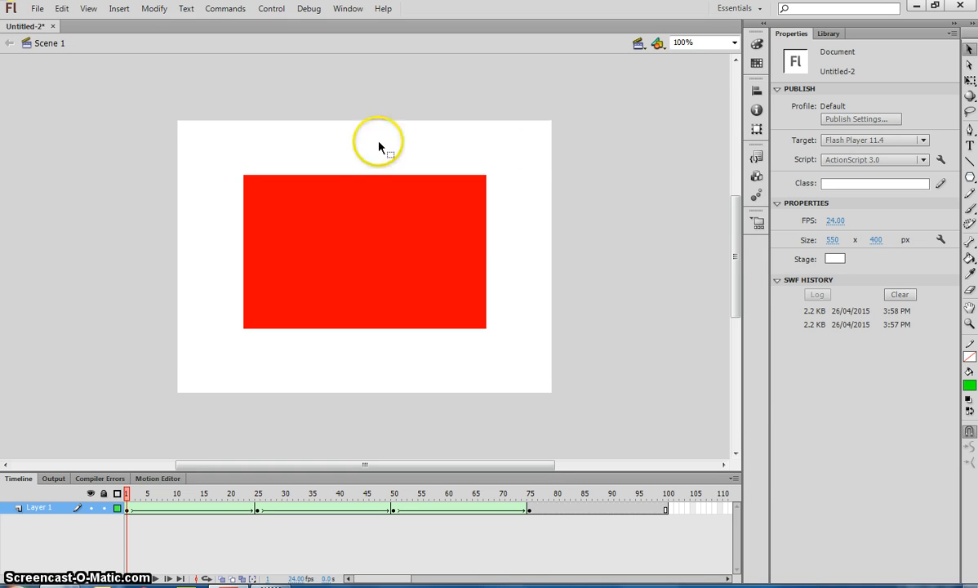
mouse_move(36, 9)
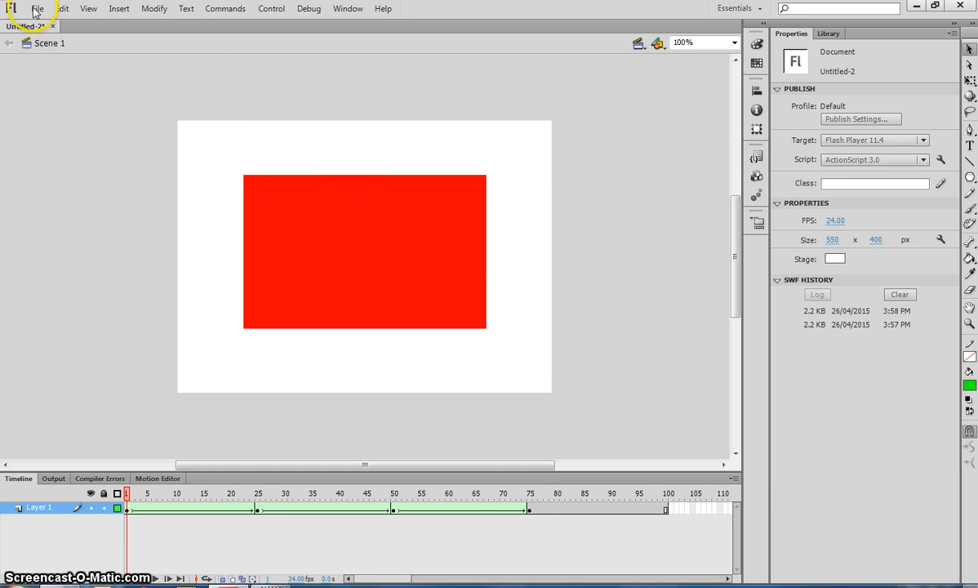
- Create an ActionScript 3.0 document and draw a short horizontal line at lower left
click(36, 8)
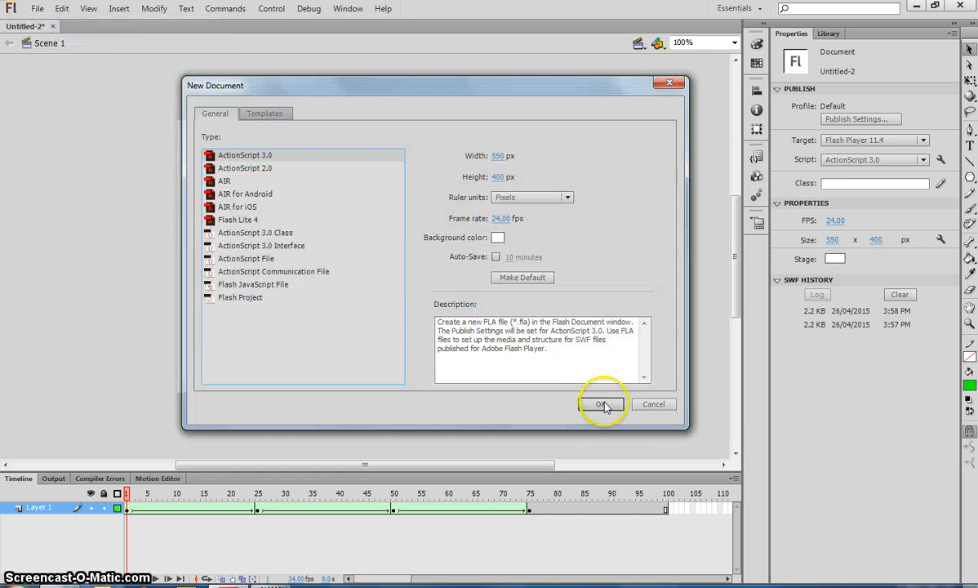
click(601, 404)
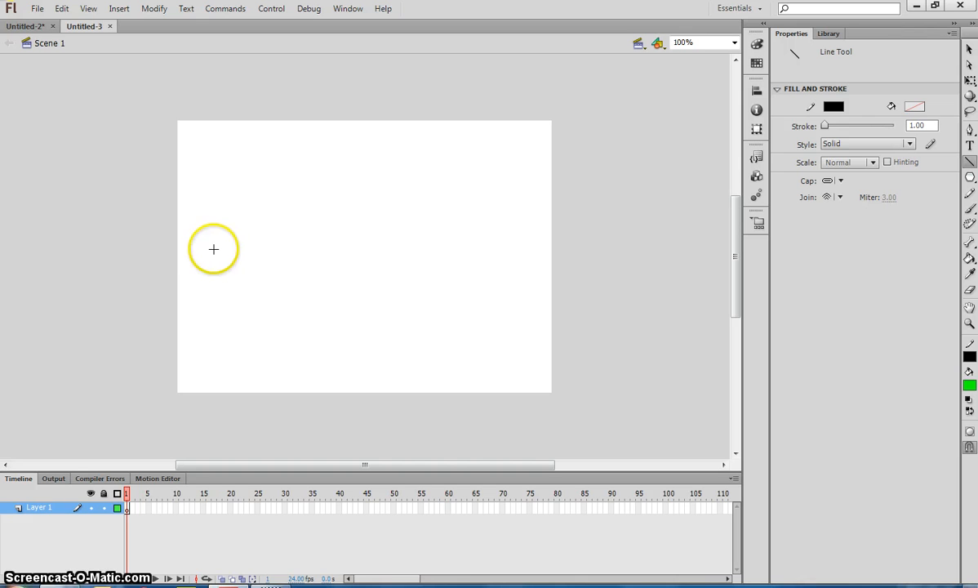
drag(214, 249, 268, 249)
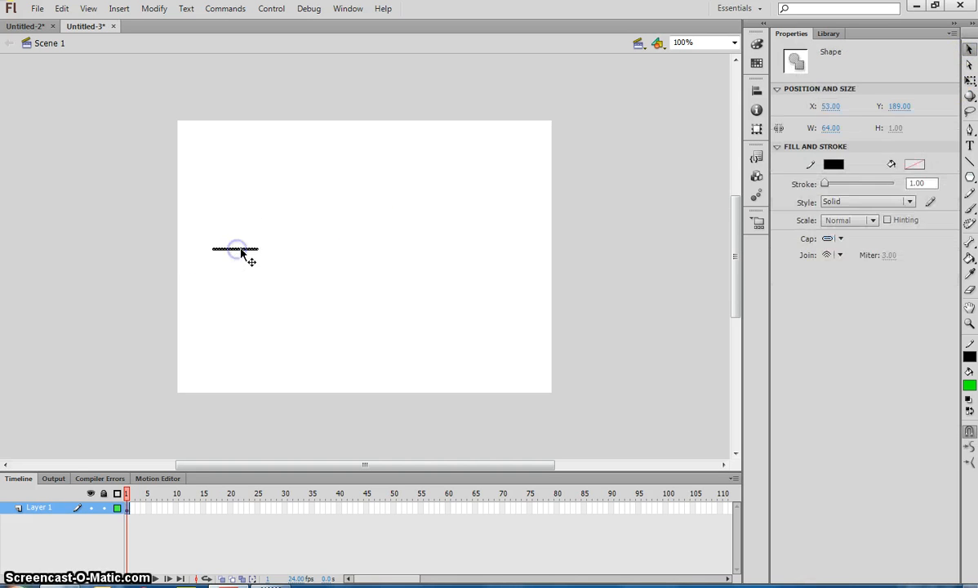
click(921, 183)
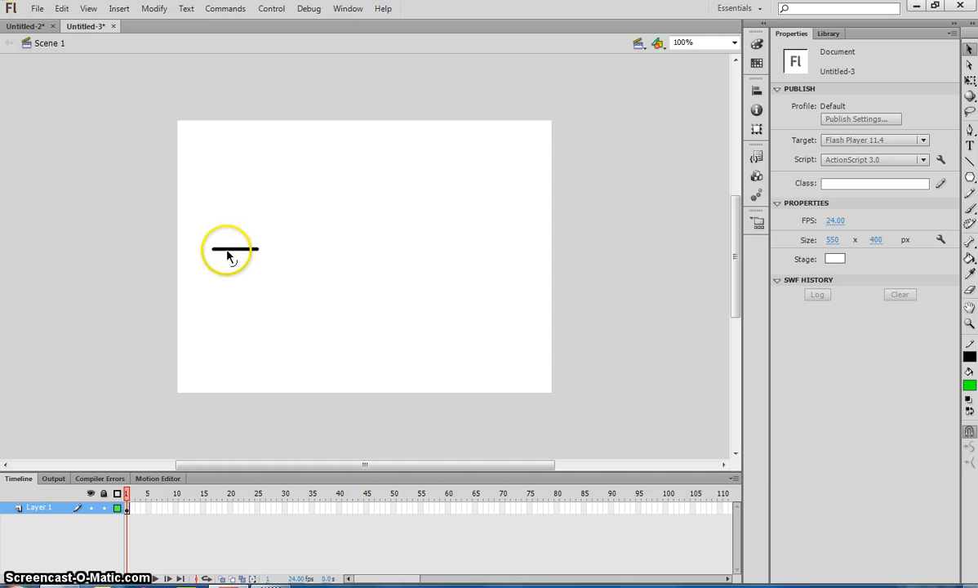
drag(233, 249, 257, 261)
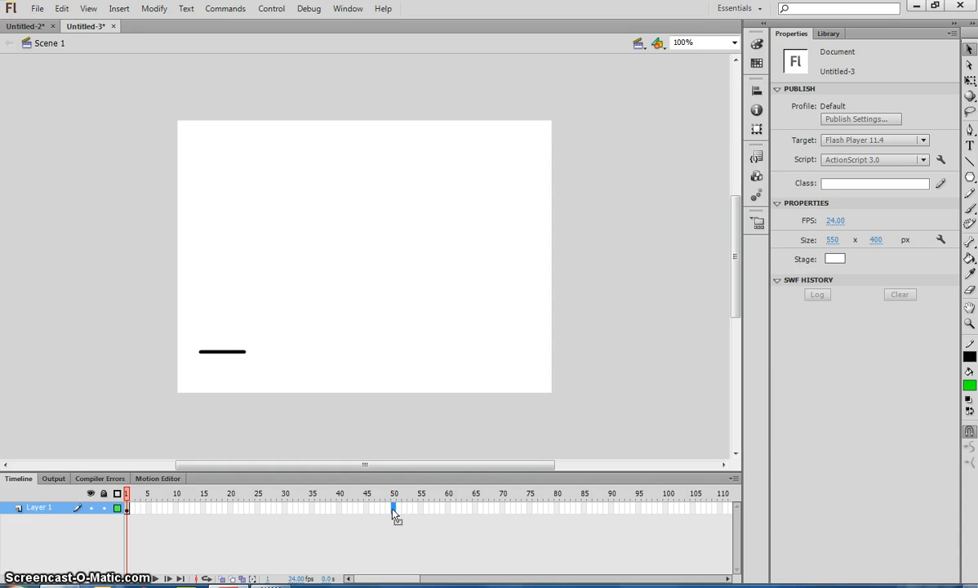
- Add a keyframe at frame 50 and stretch the line across the stage bottom
click(394, 507)
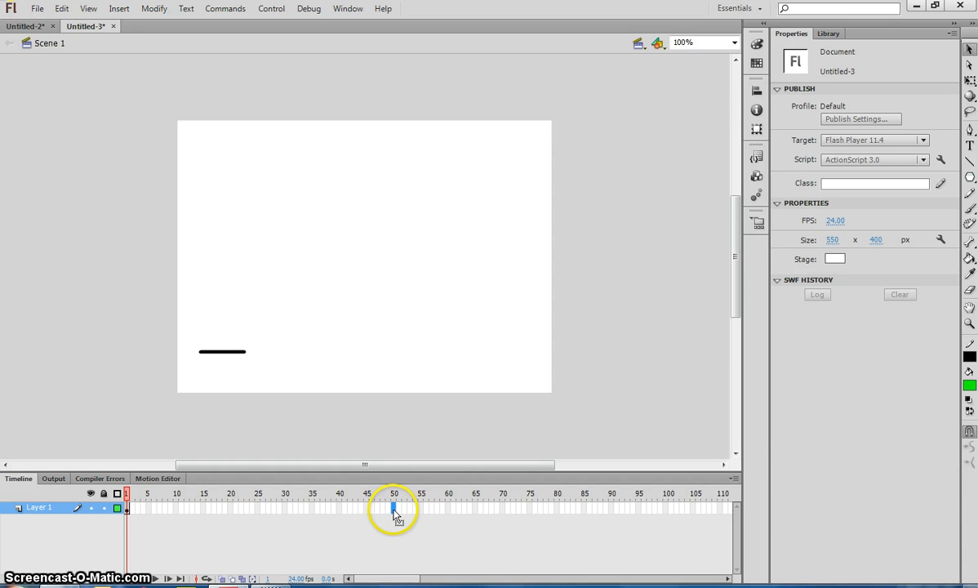
click(394, 507)
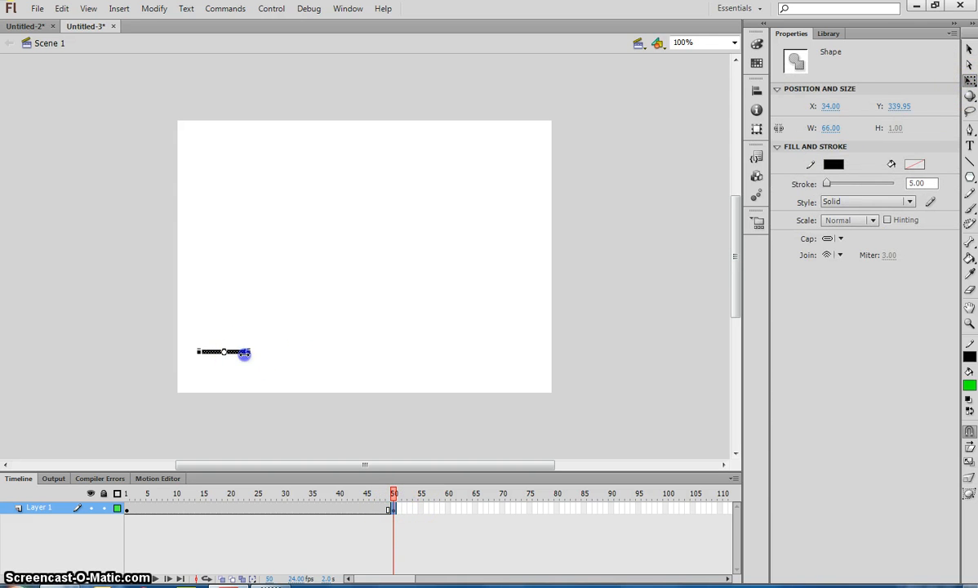
drag(249, 354, 521, 360)
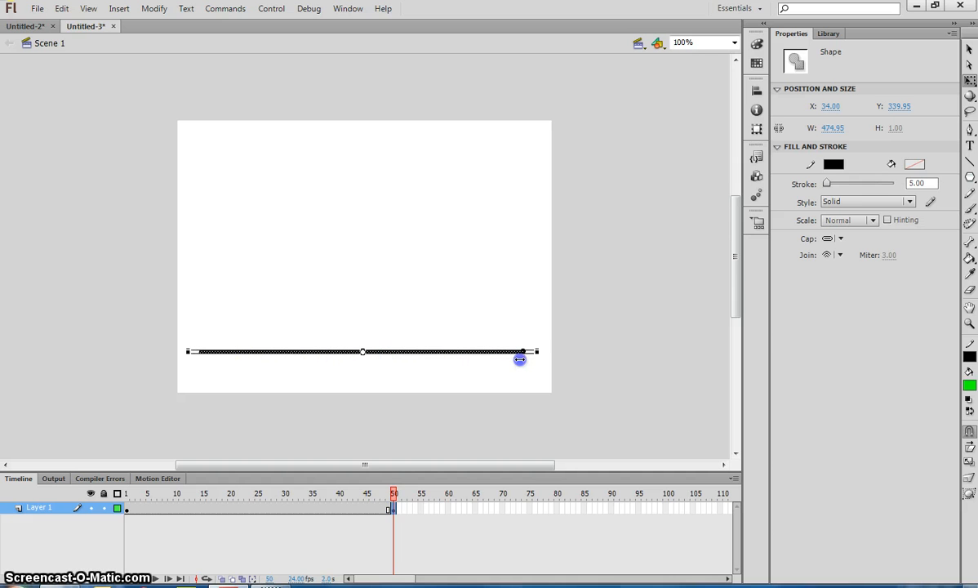
drag(521, 360, 532, 359)
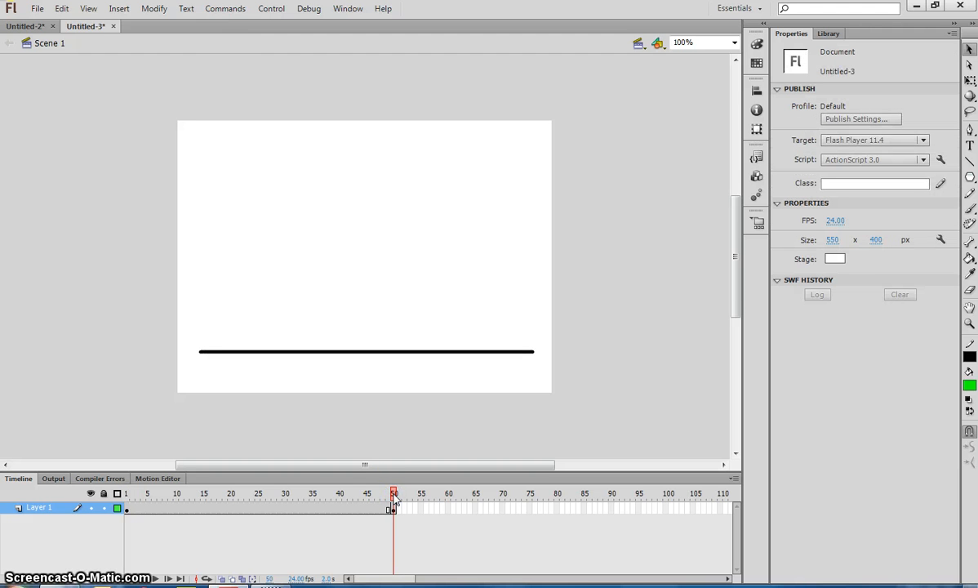
- Create a shape tween over frames 1–50 and review it from frame 1
right_click(263, 508)
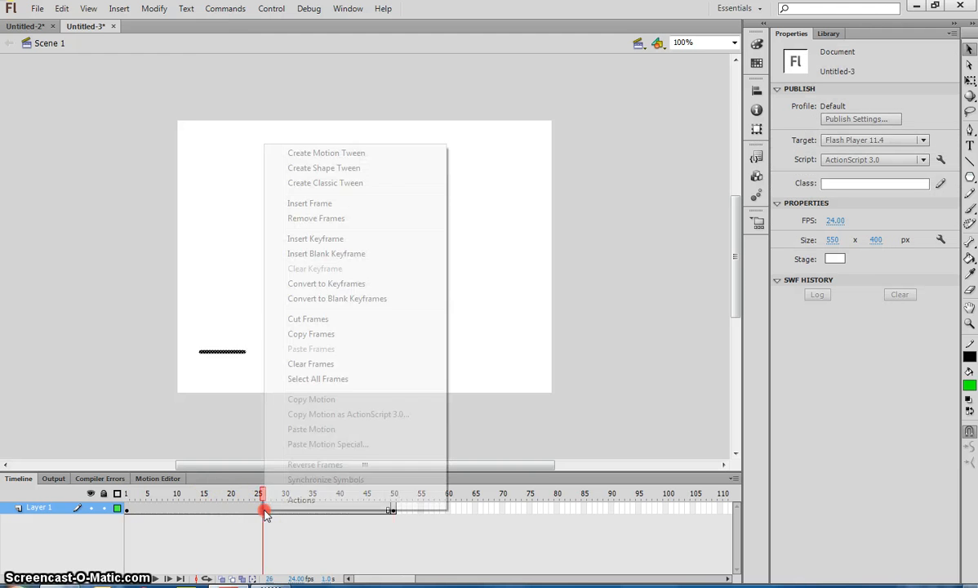
click(324, 168)
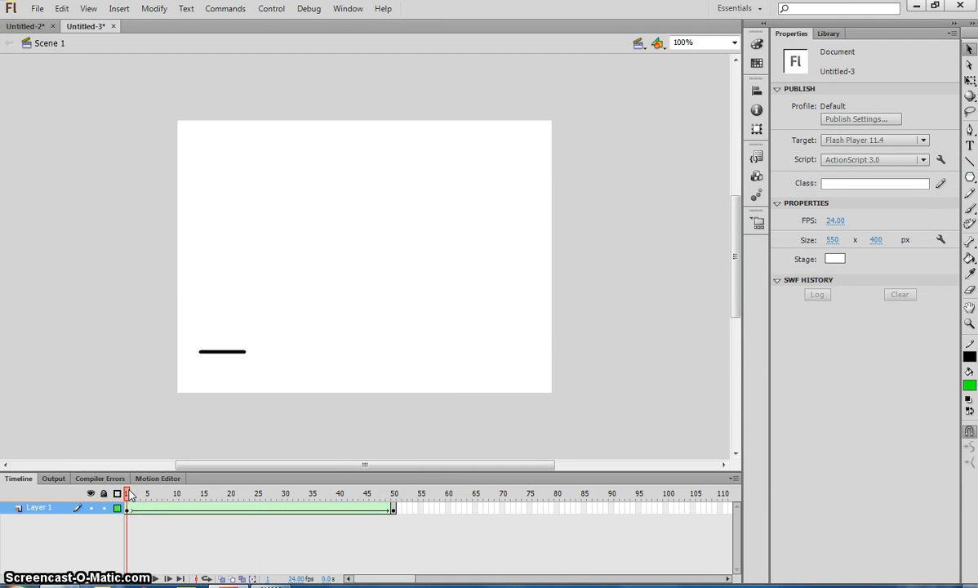
click(281, 493)
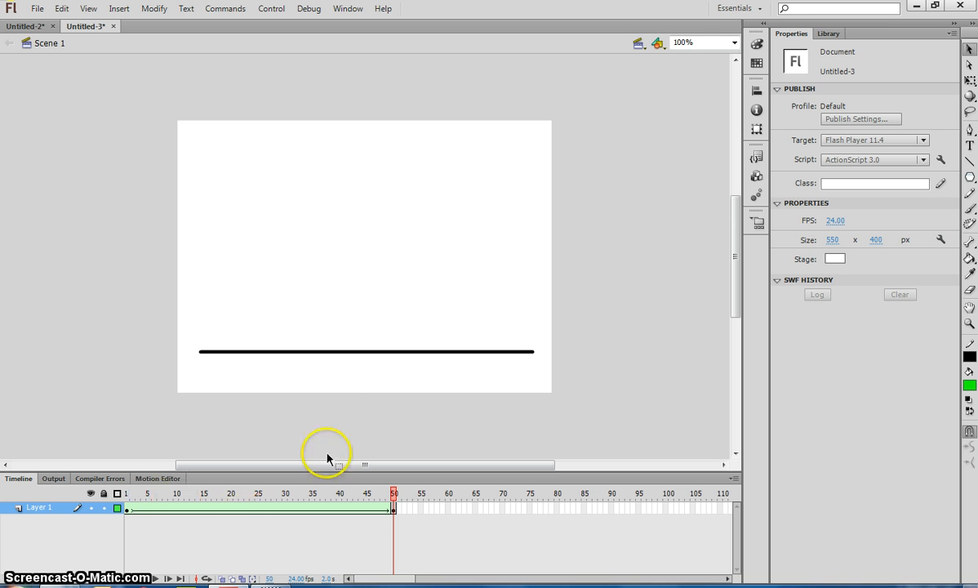
click(369, 352)
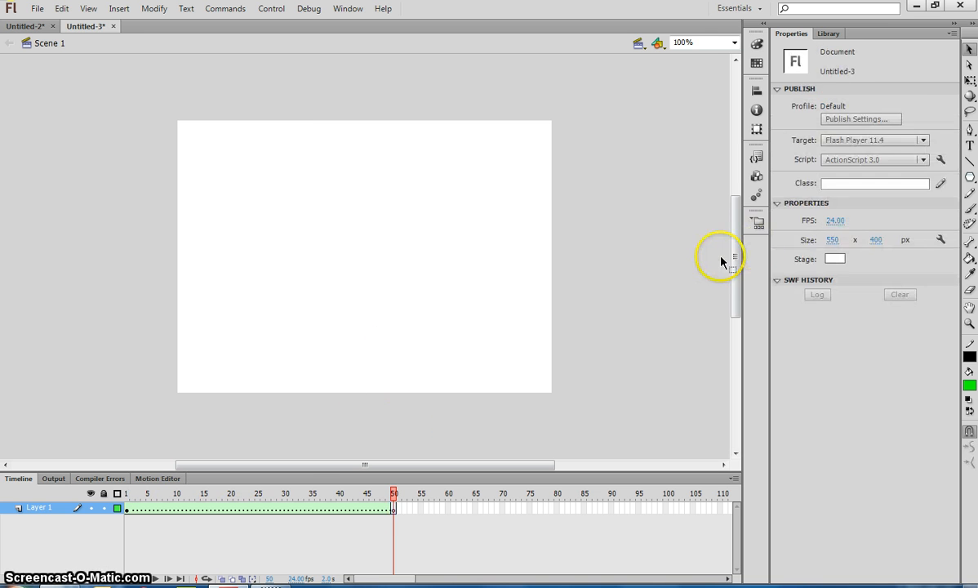
- Reshape the green frame-50 shape by dragging its right and lower-left points outward
click(970, 176)
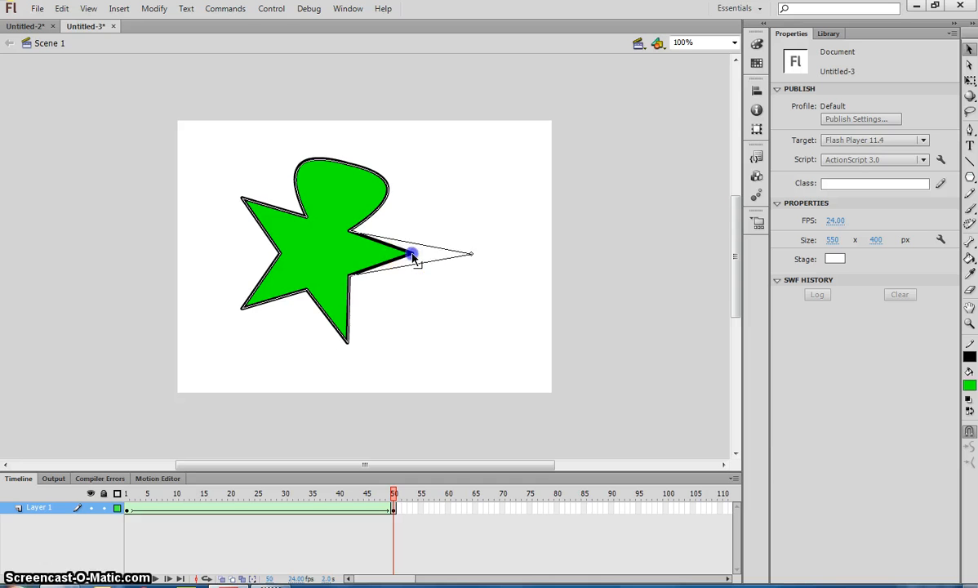
drag(412, 253, 347, 339)
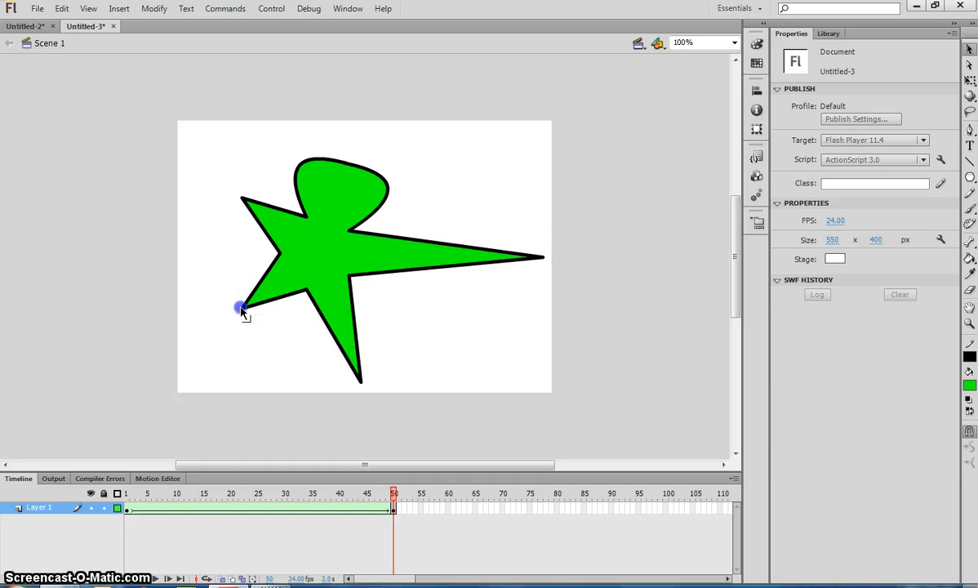
drag(241, 306, 241, 196)
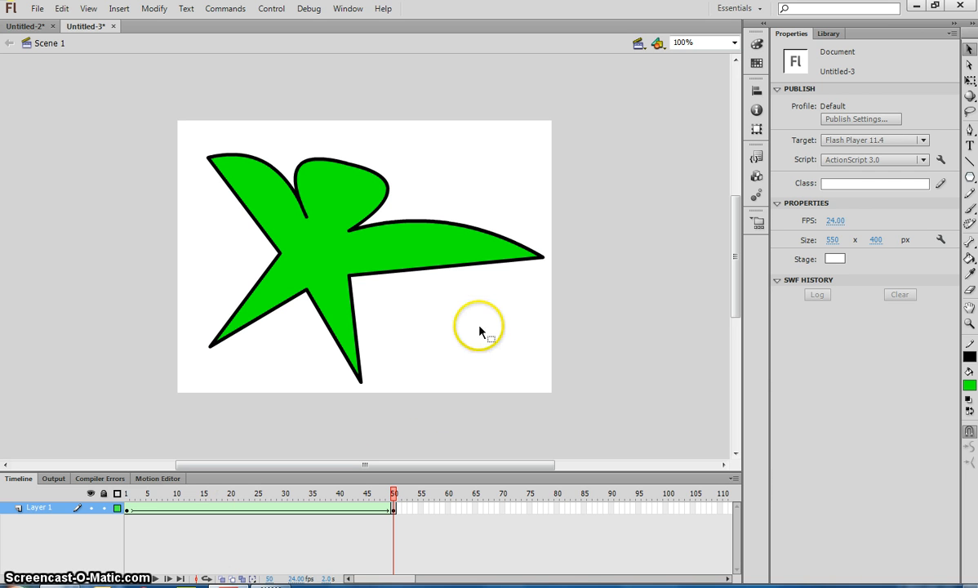
mouse_move(421, 273)
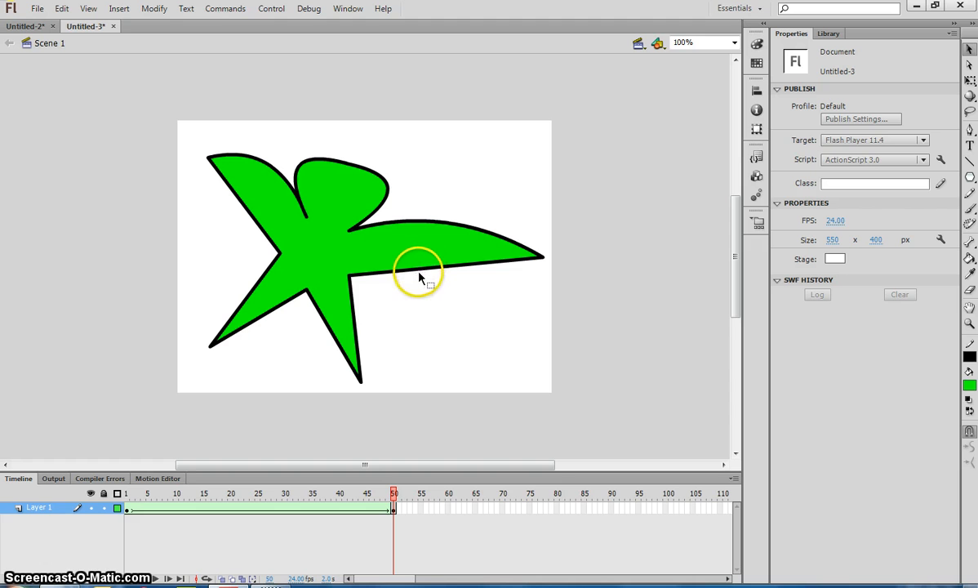